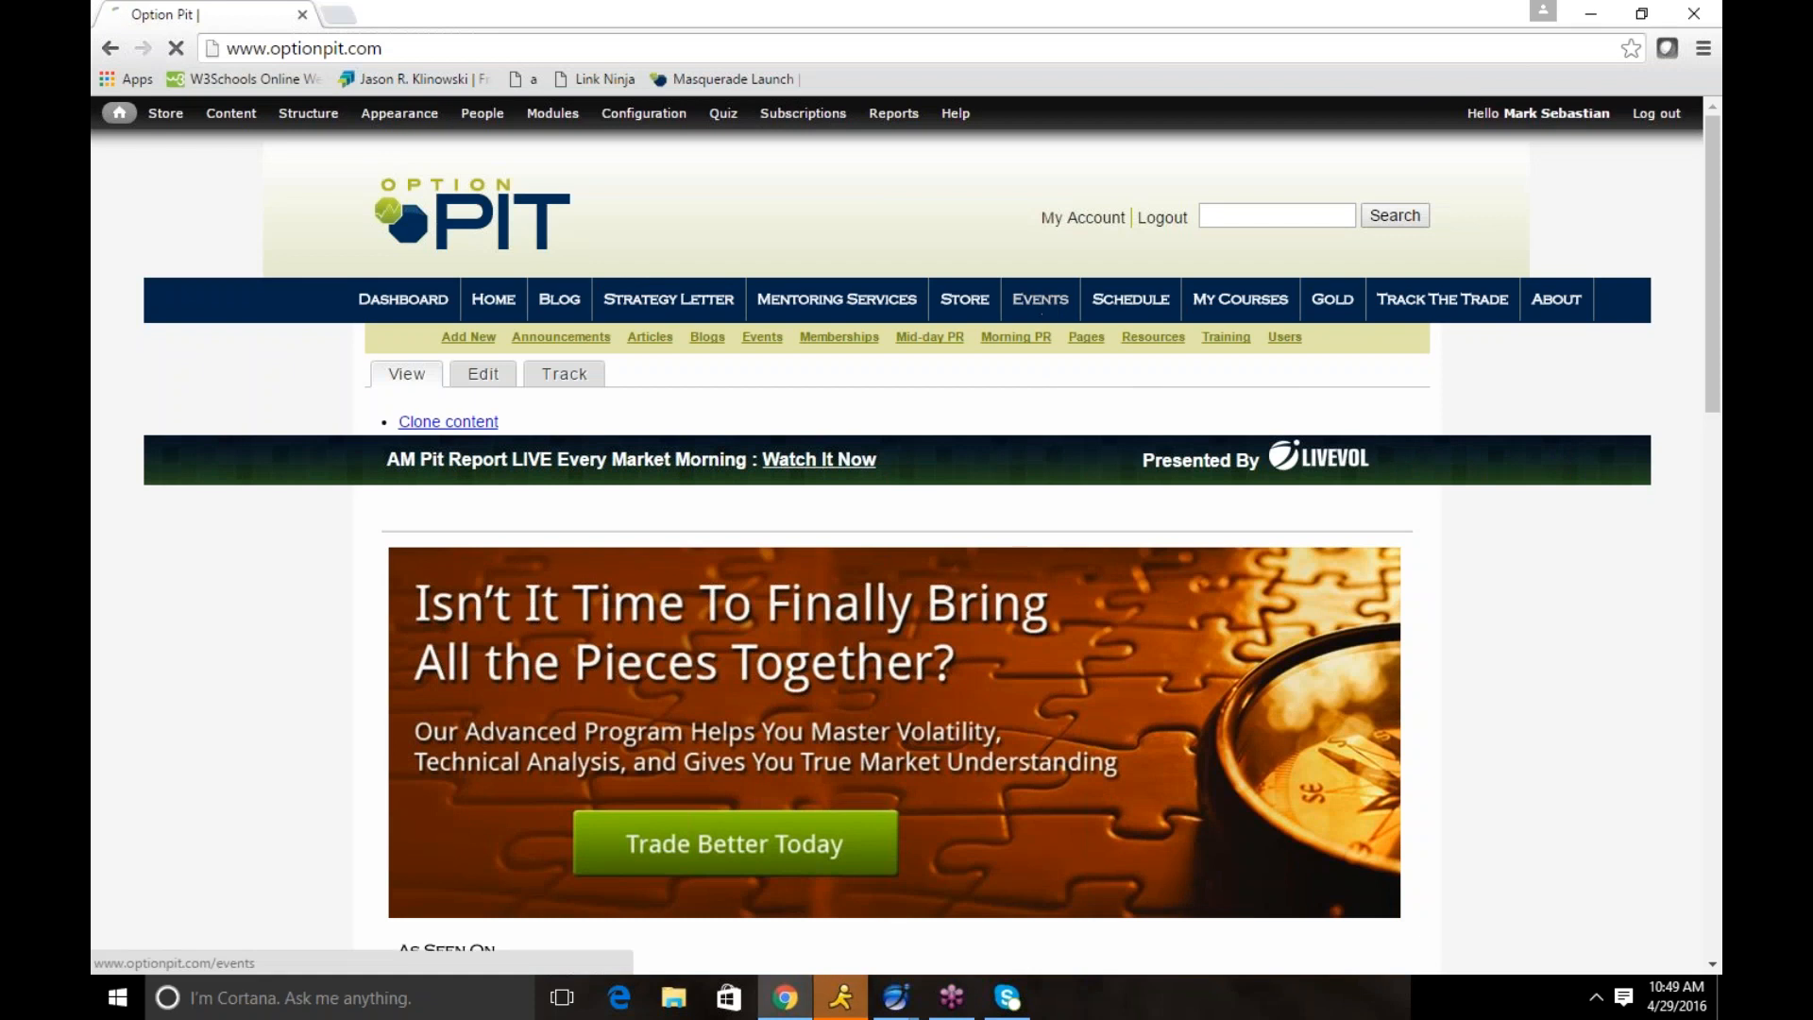
- Open the Option Pit Events & Articles page listing upcoming courses
left_click(1038, 299)
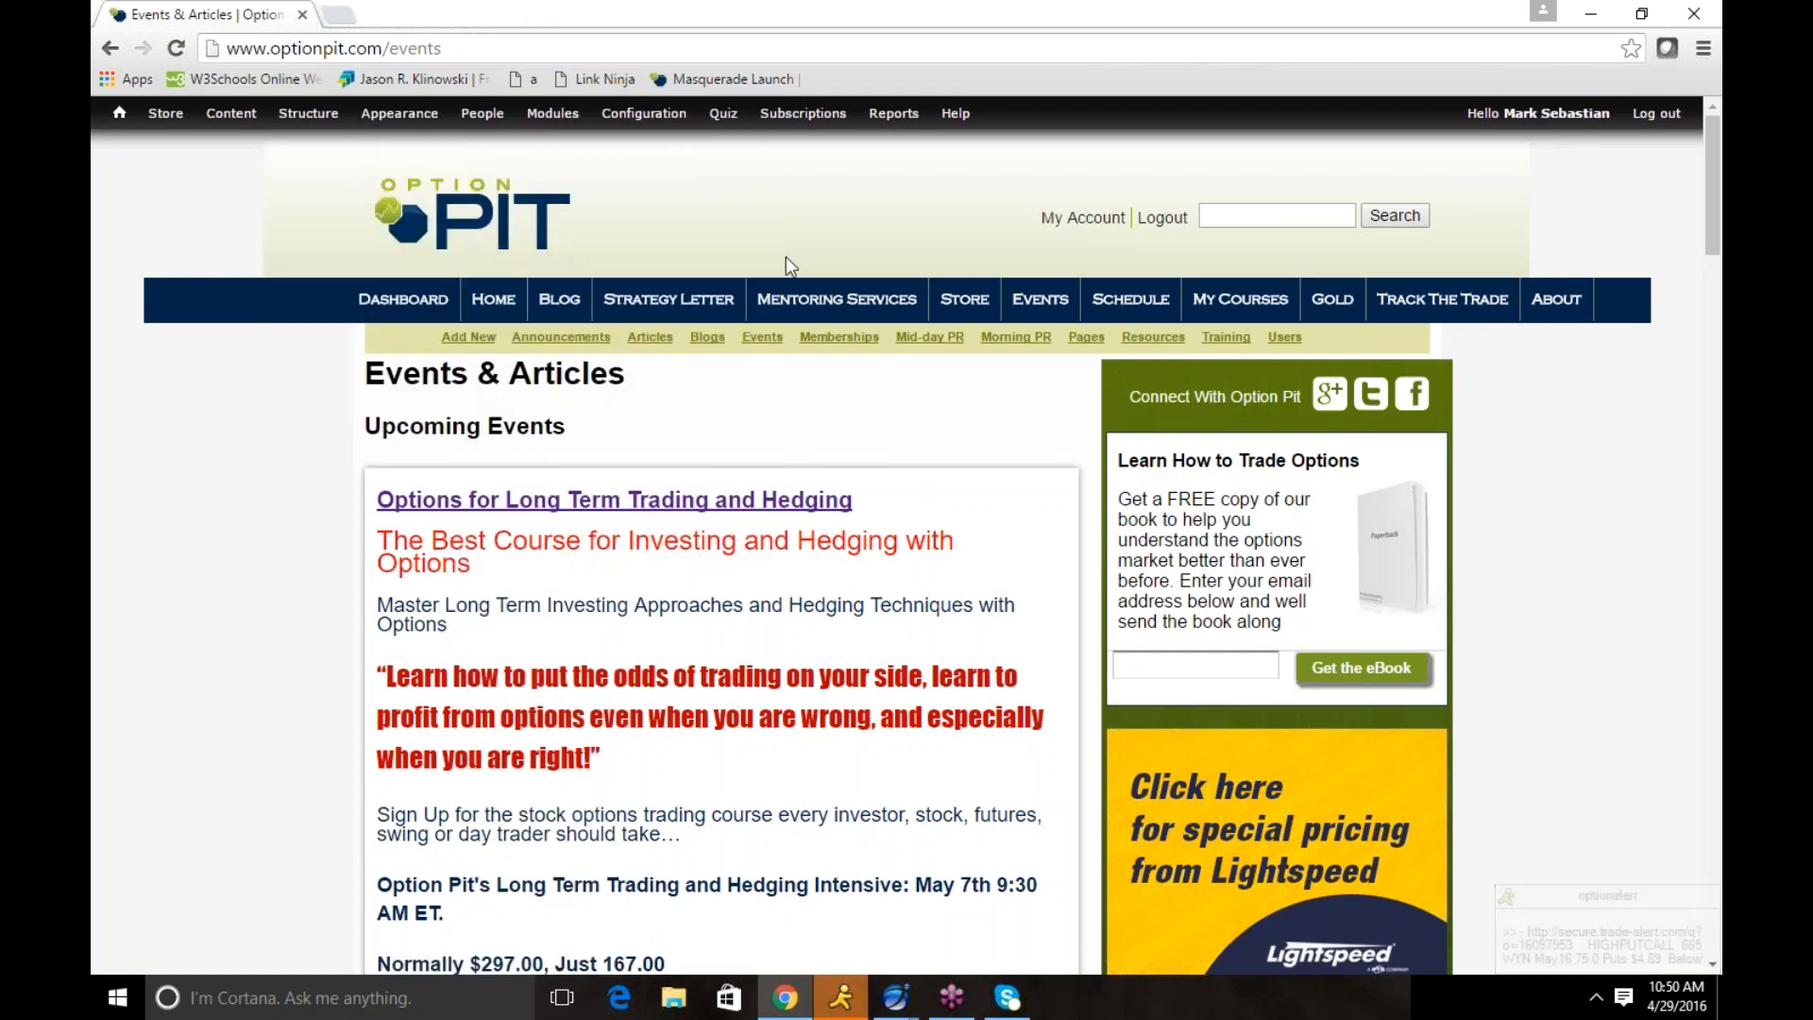
- Switch from the browser to Livevol X, showing the FXY volatility chart
left_click(558, 299)
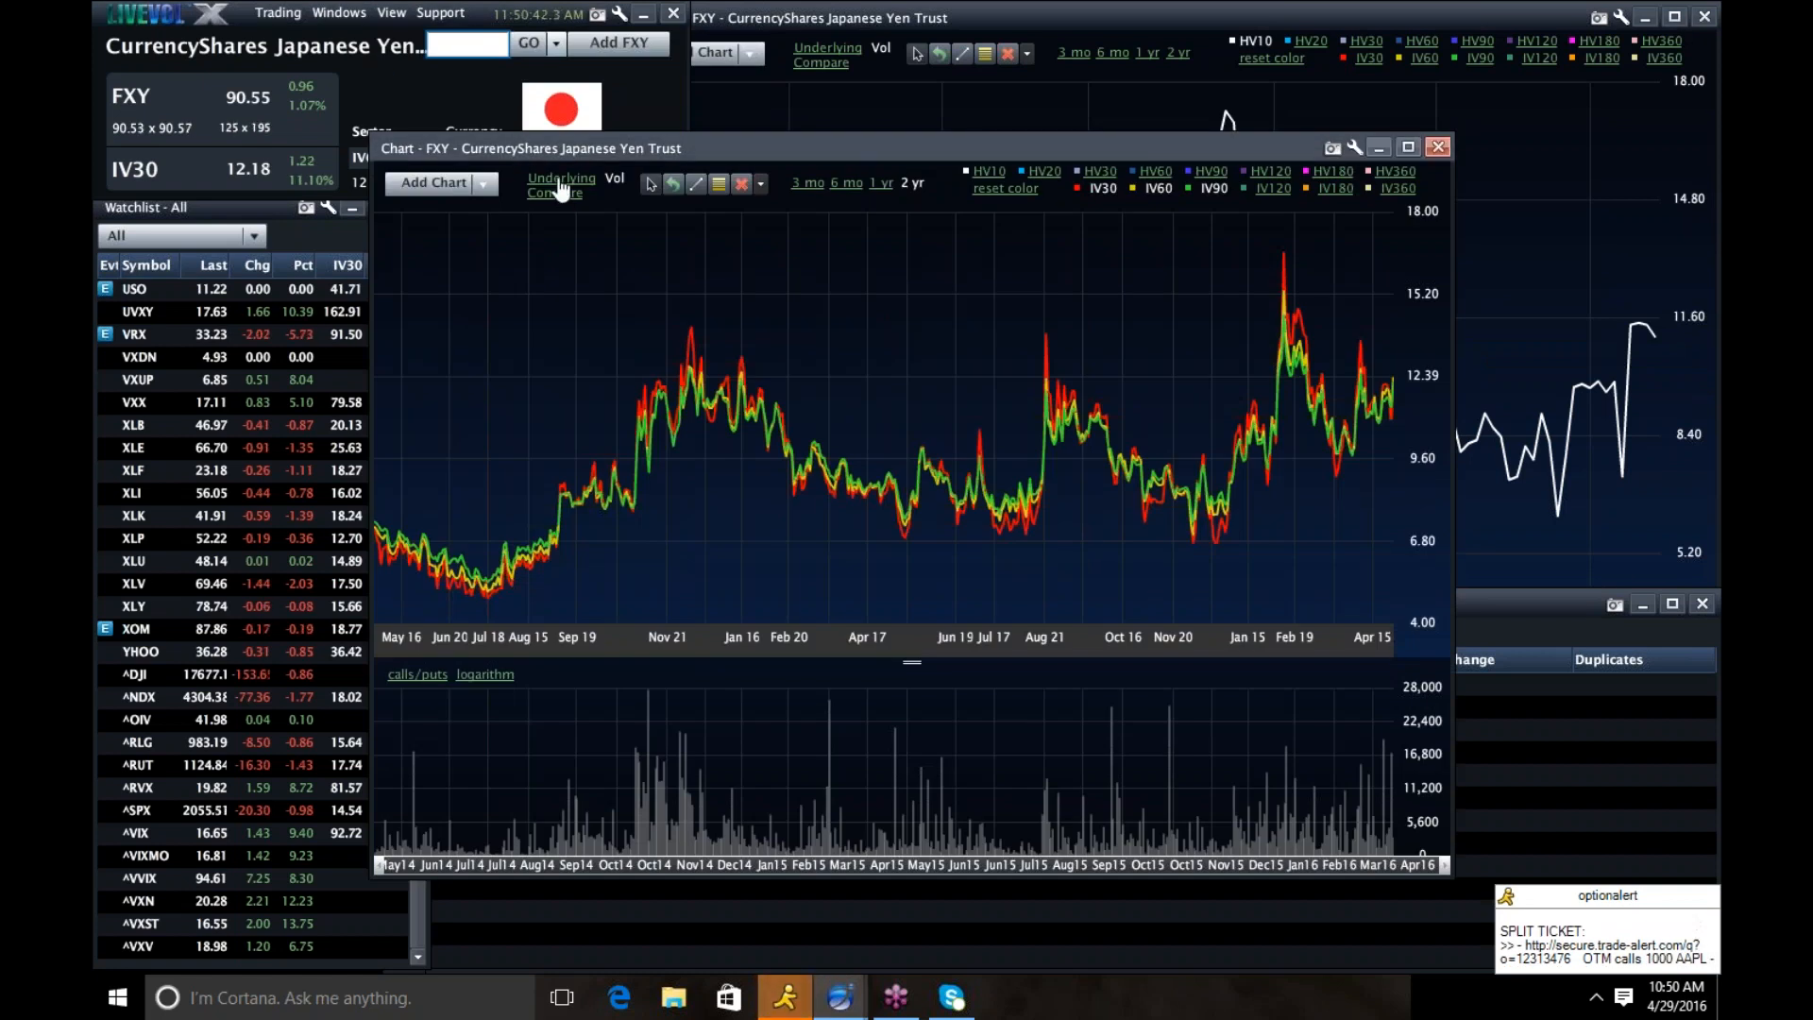
- Show the FXY underlying price chart above the volatility panel
left_click(561, 179)
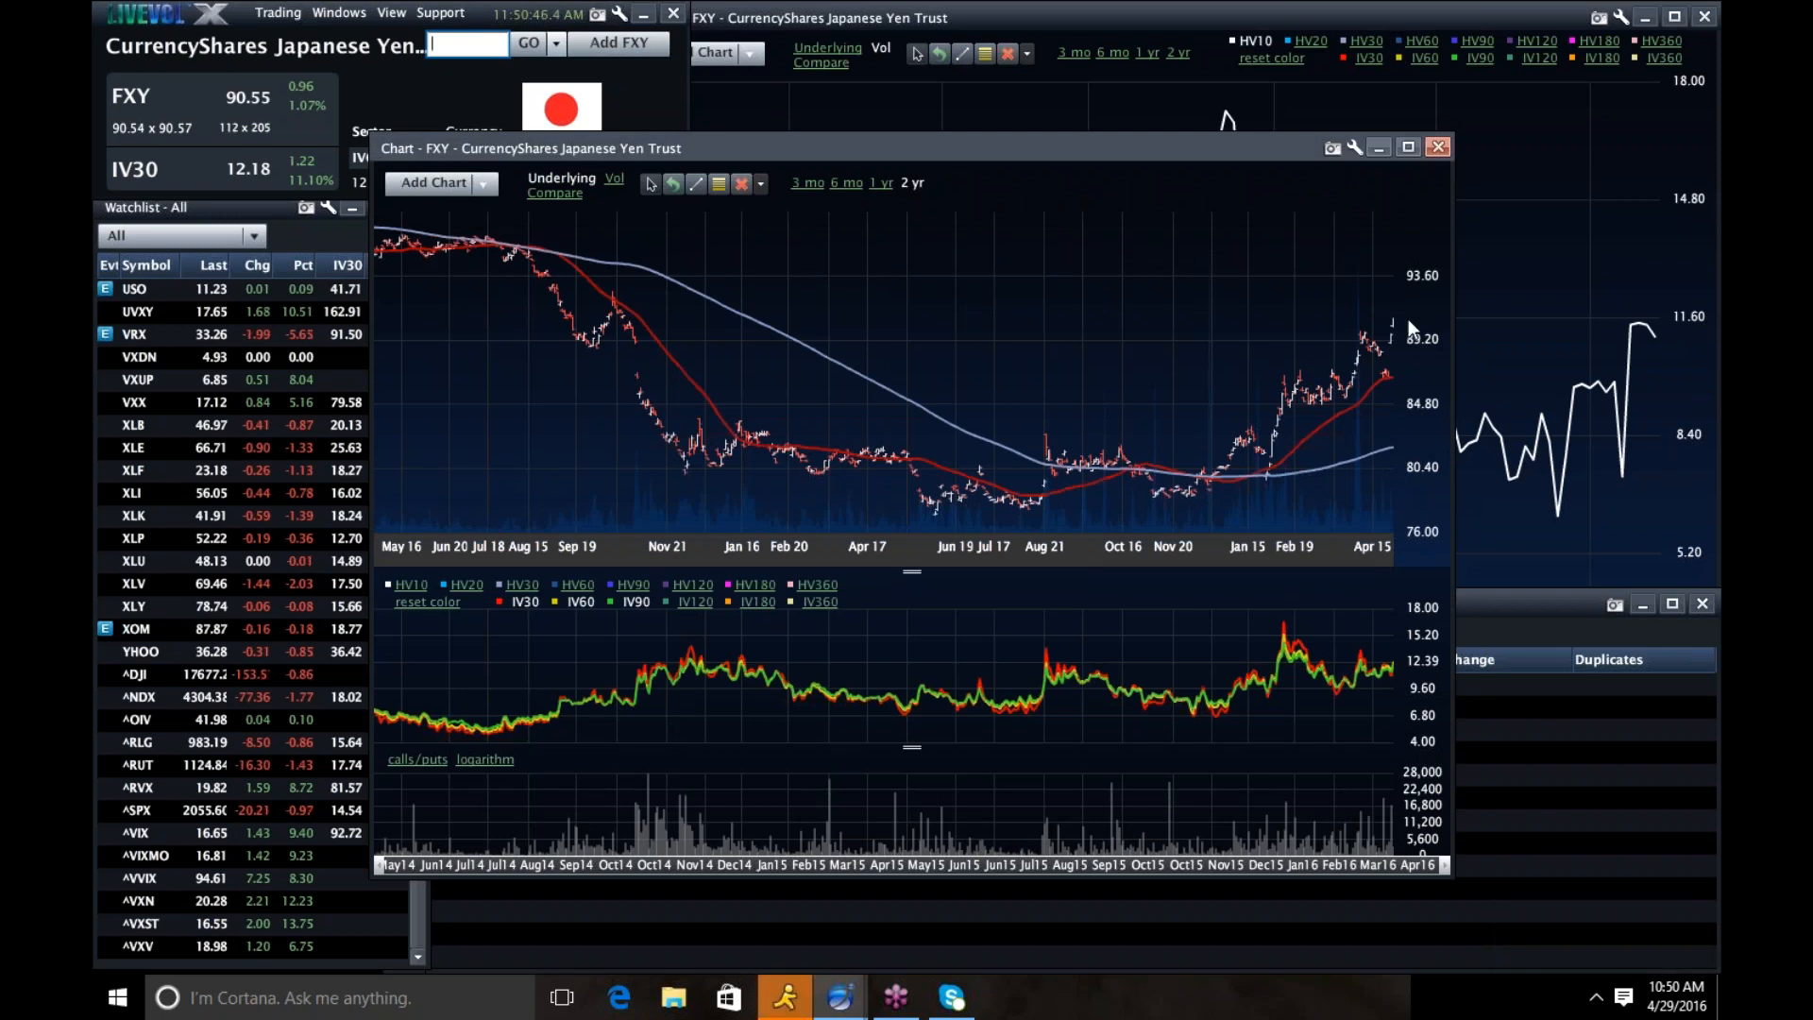
mouse_move(1396, 336)
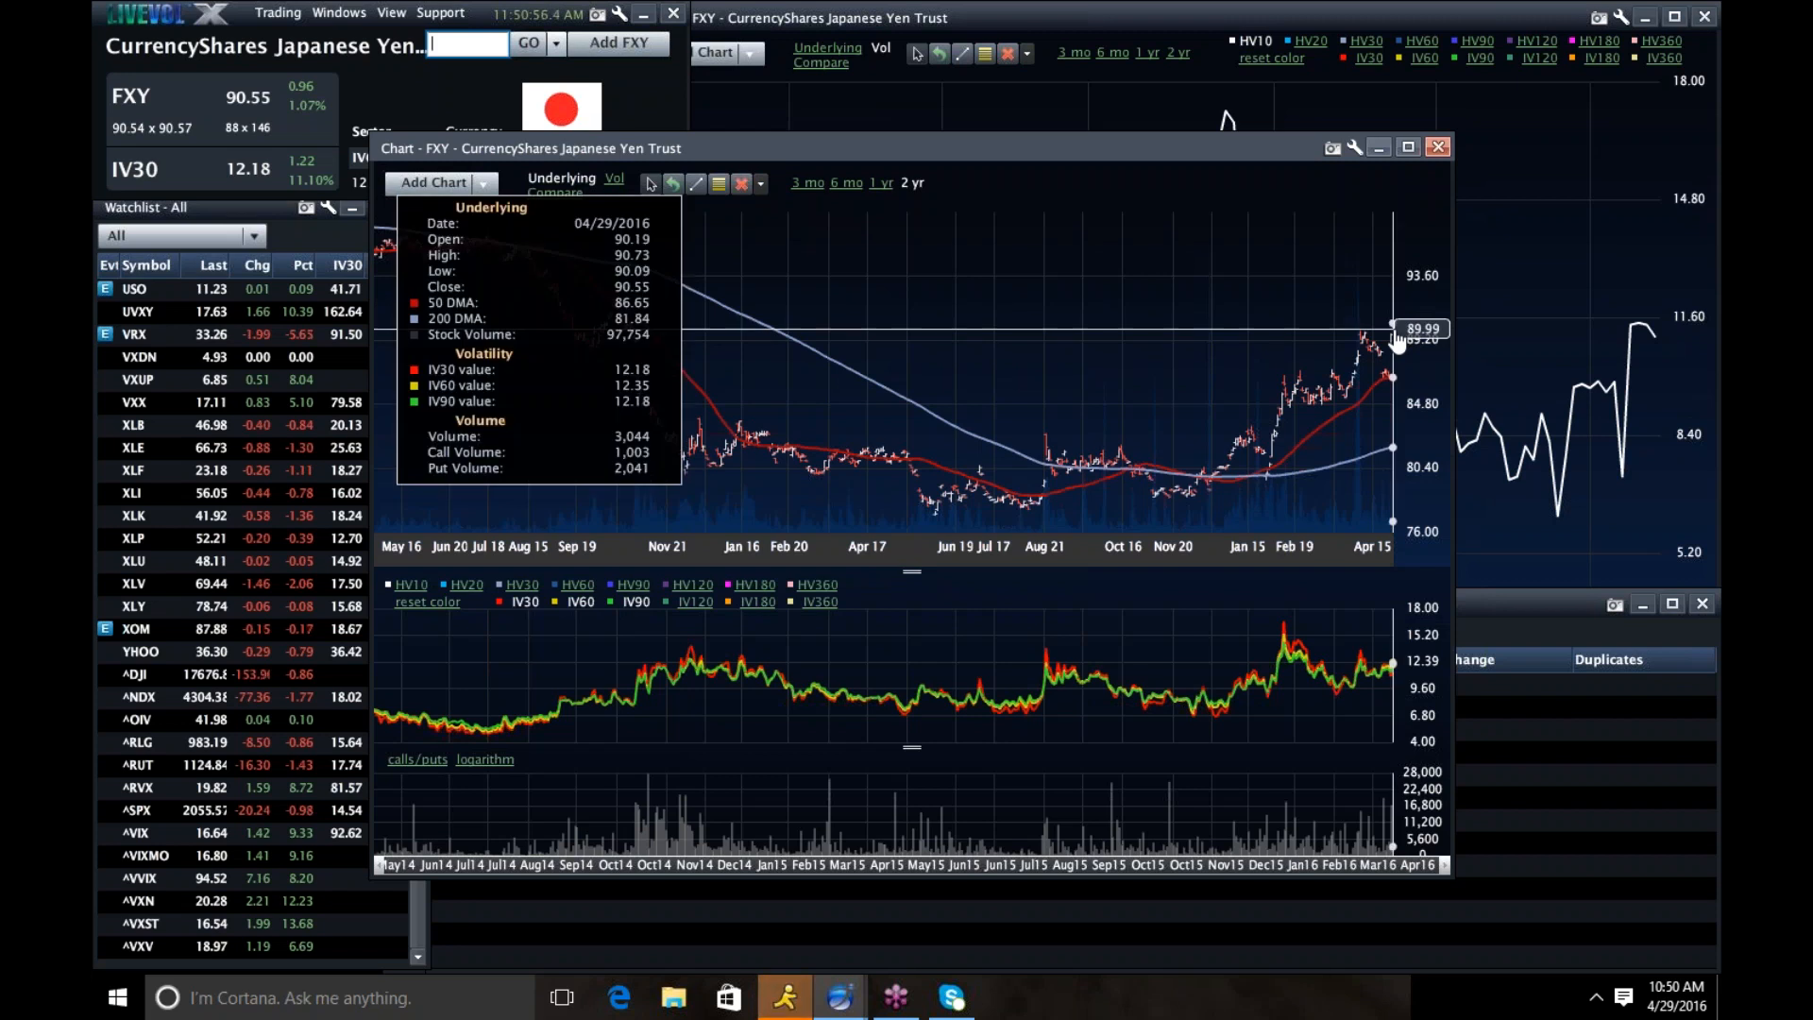
mouse_move(584, 613)
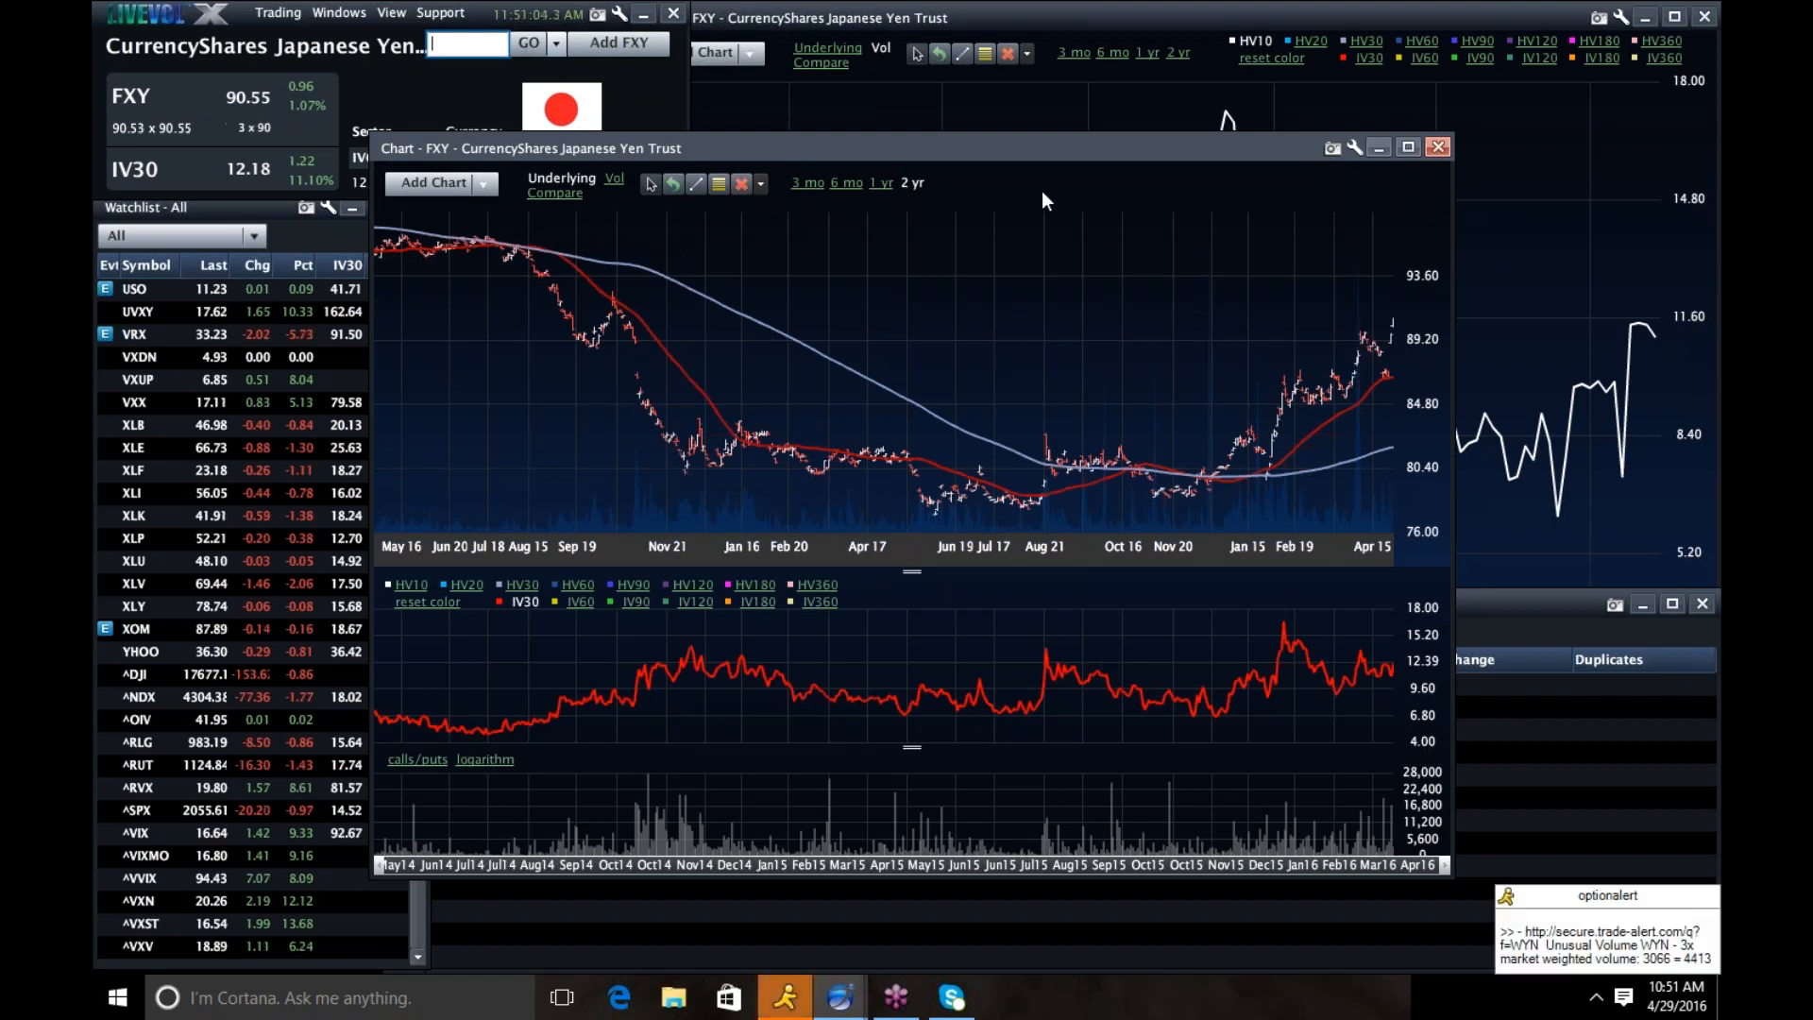
mouse_move(906, 354)
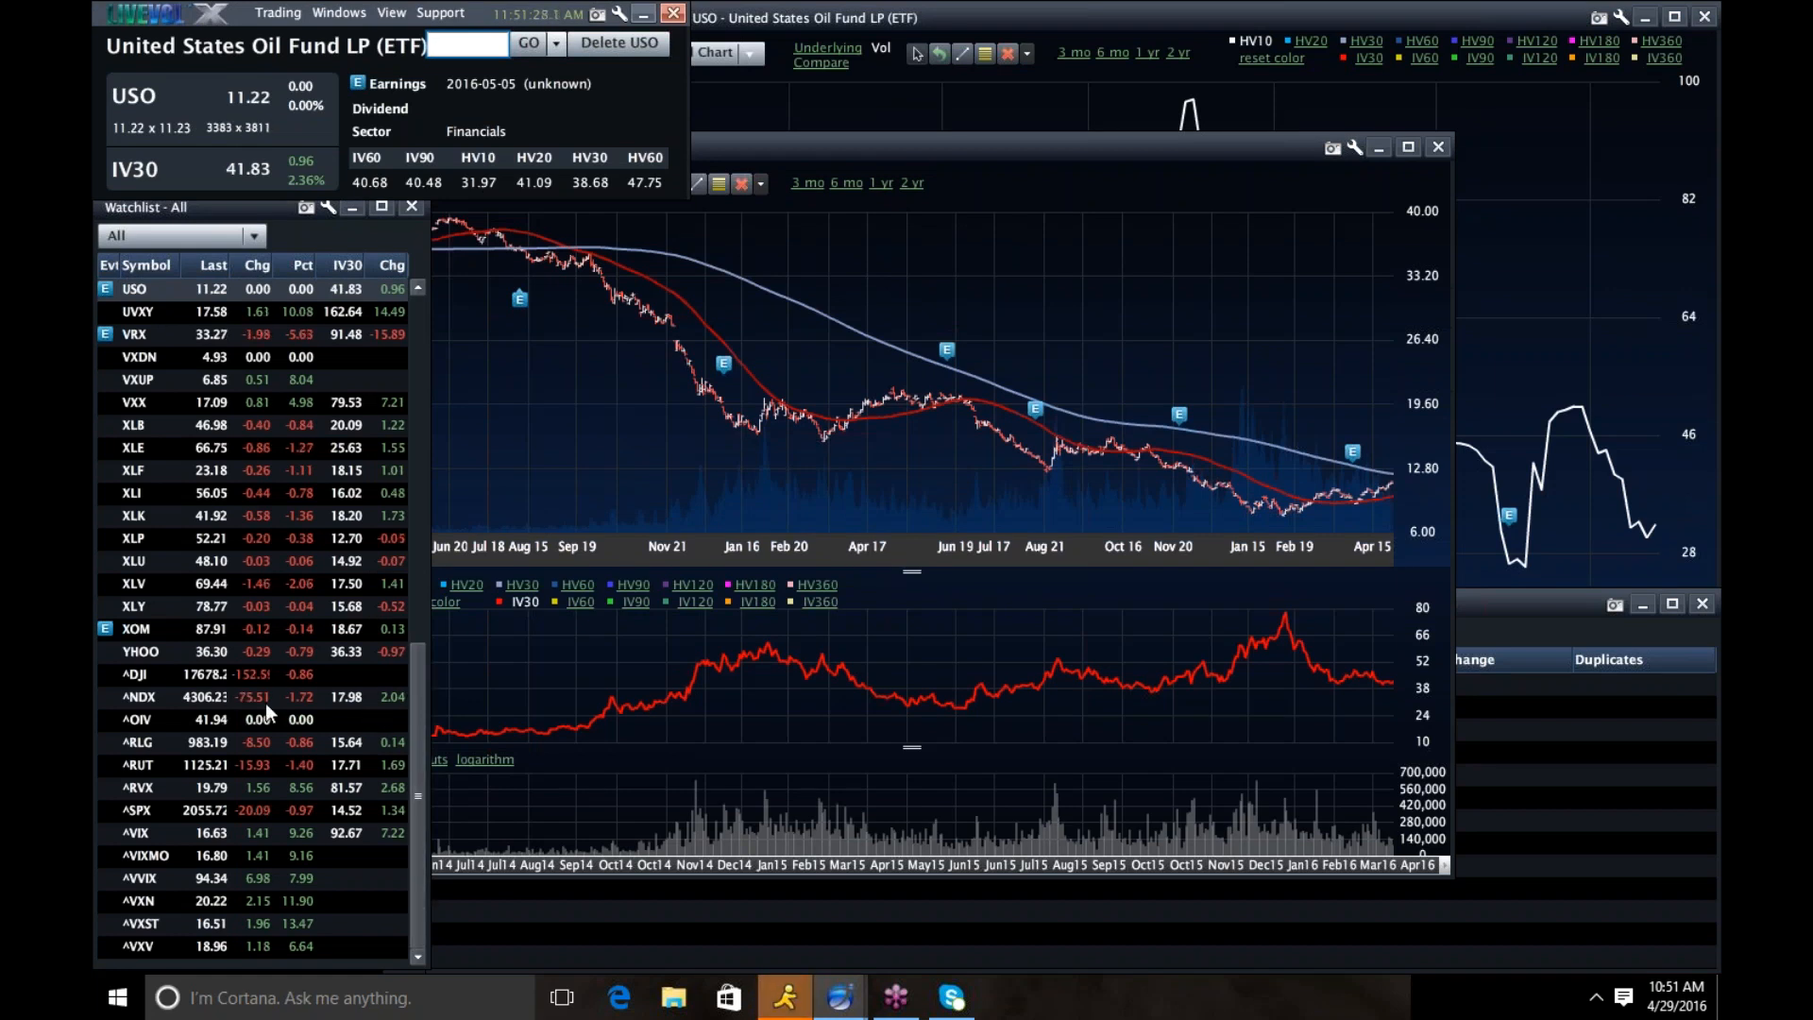
- Load AMZN, AAPL and then Google Inc charts via the symbol box
type("am")
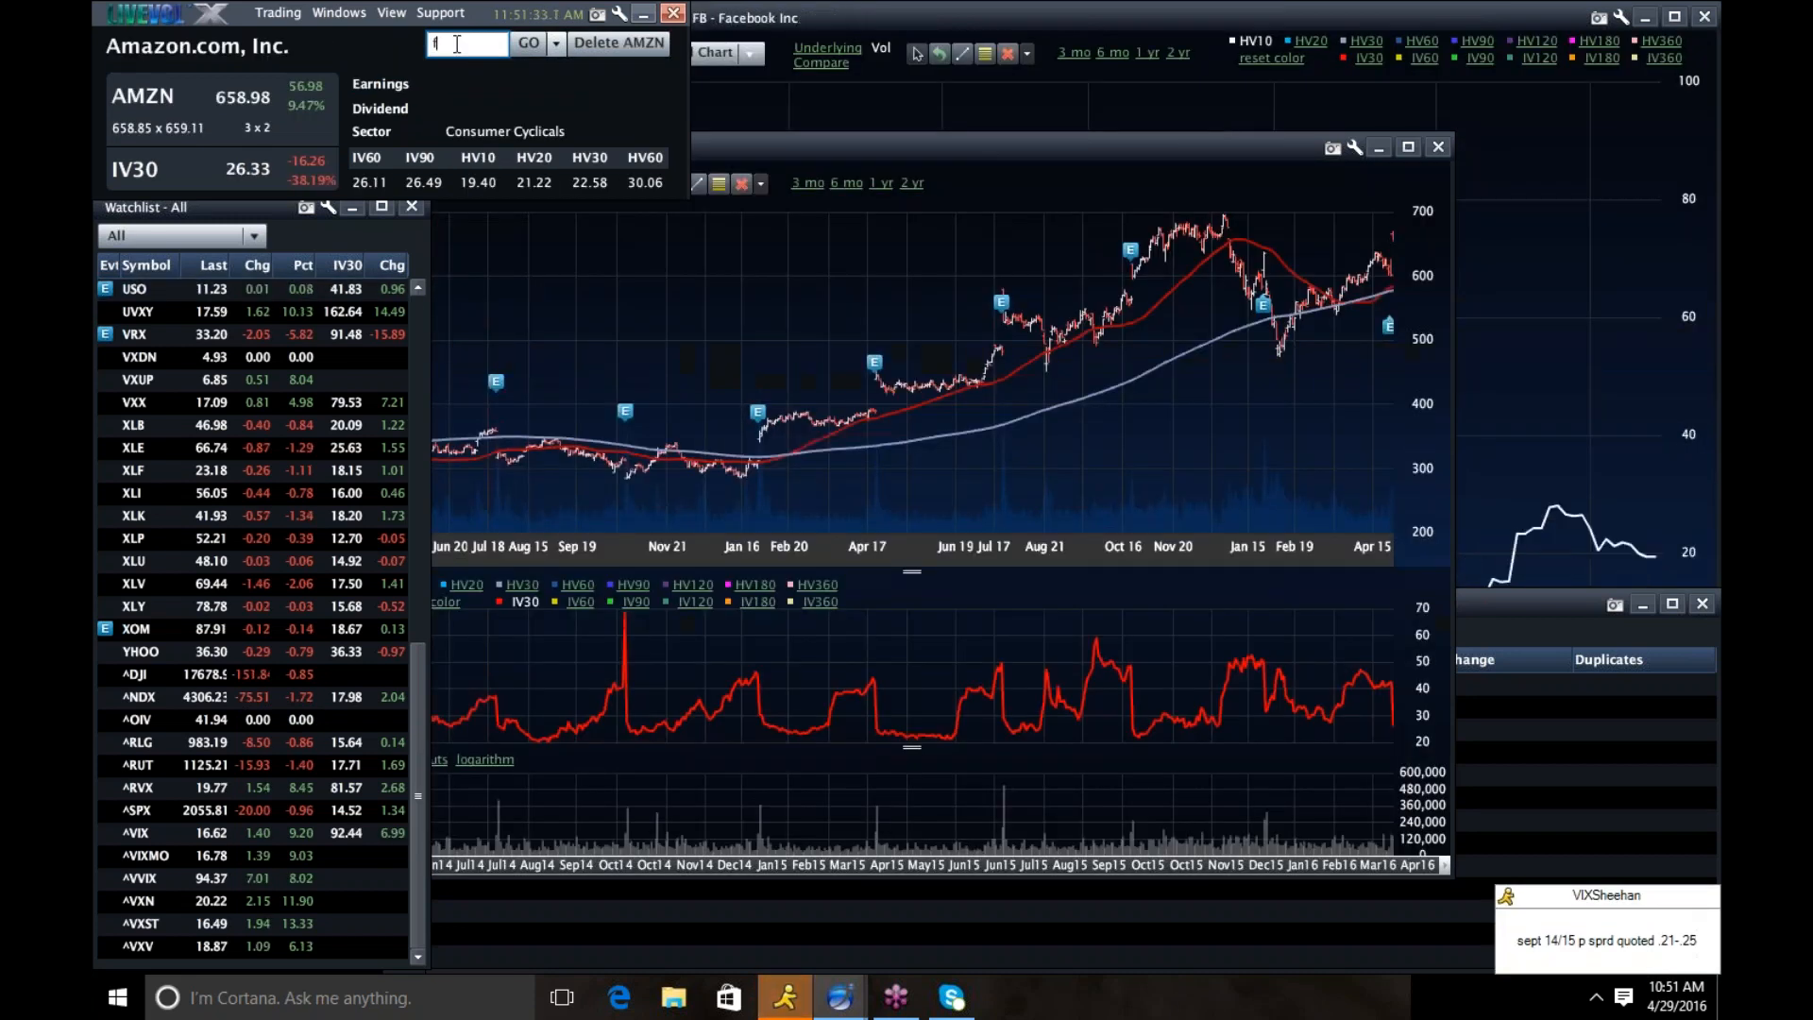
type("aa")
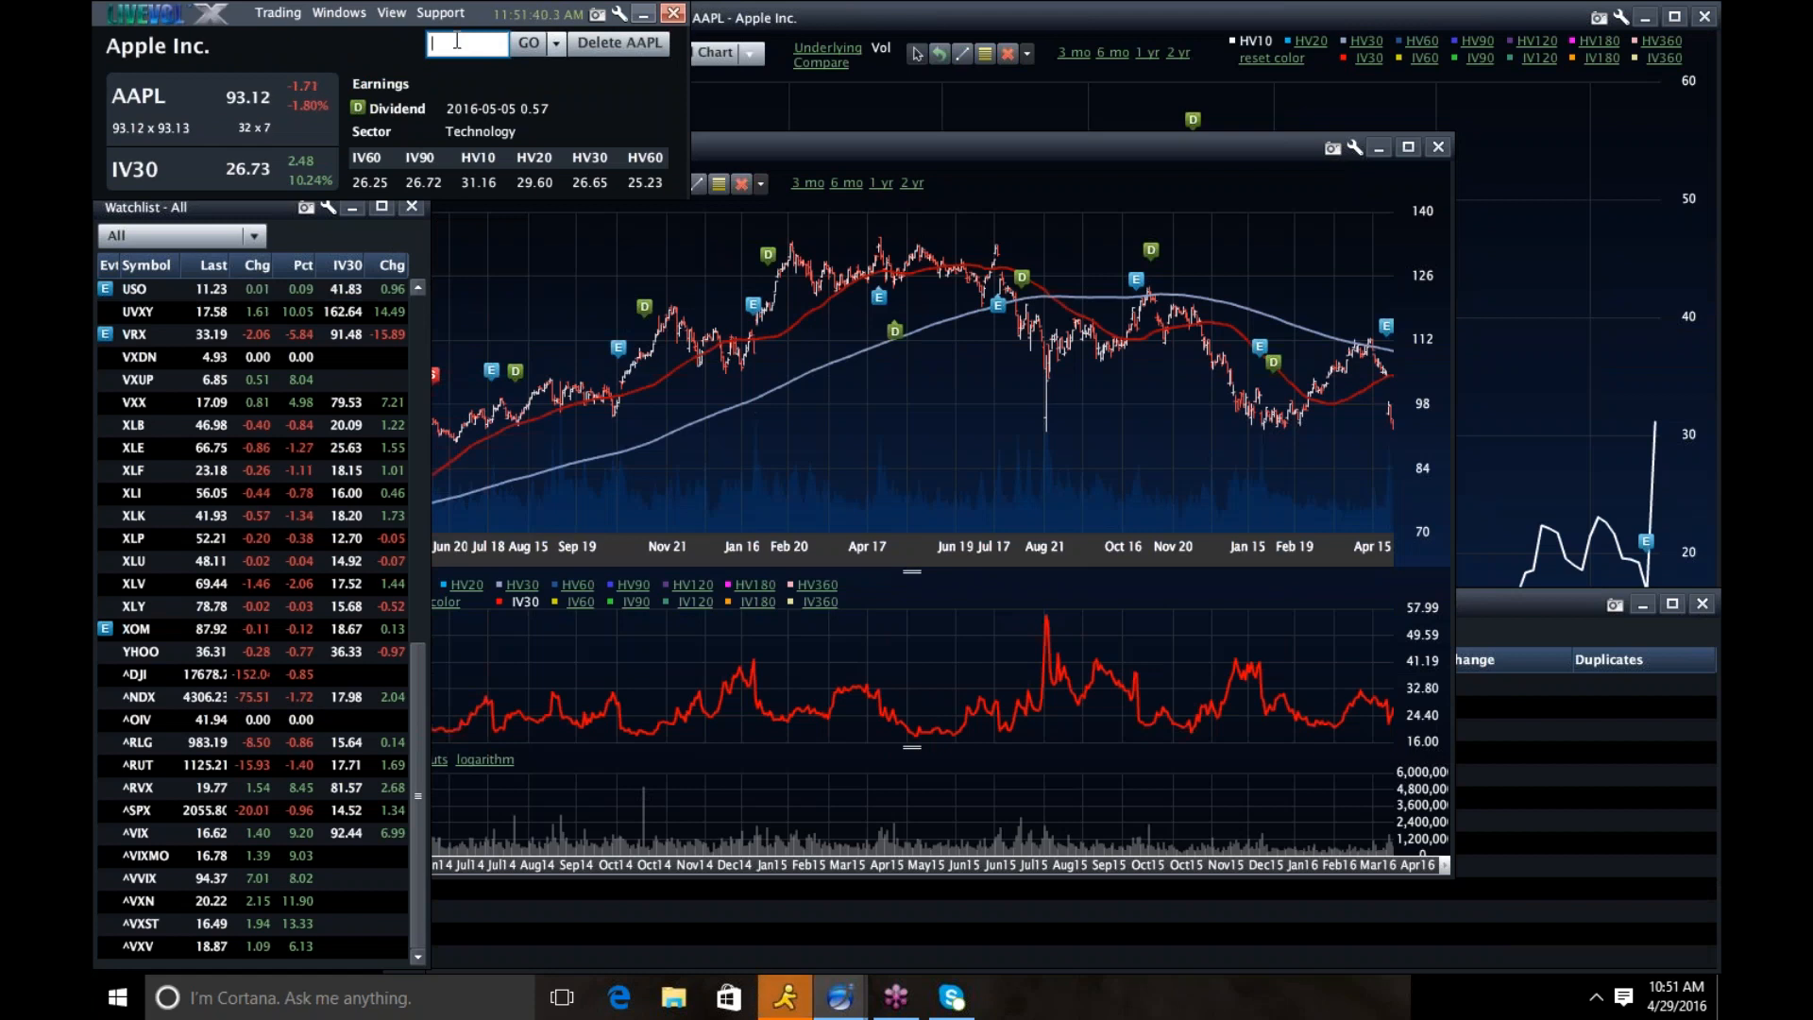
type("goog")
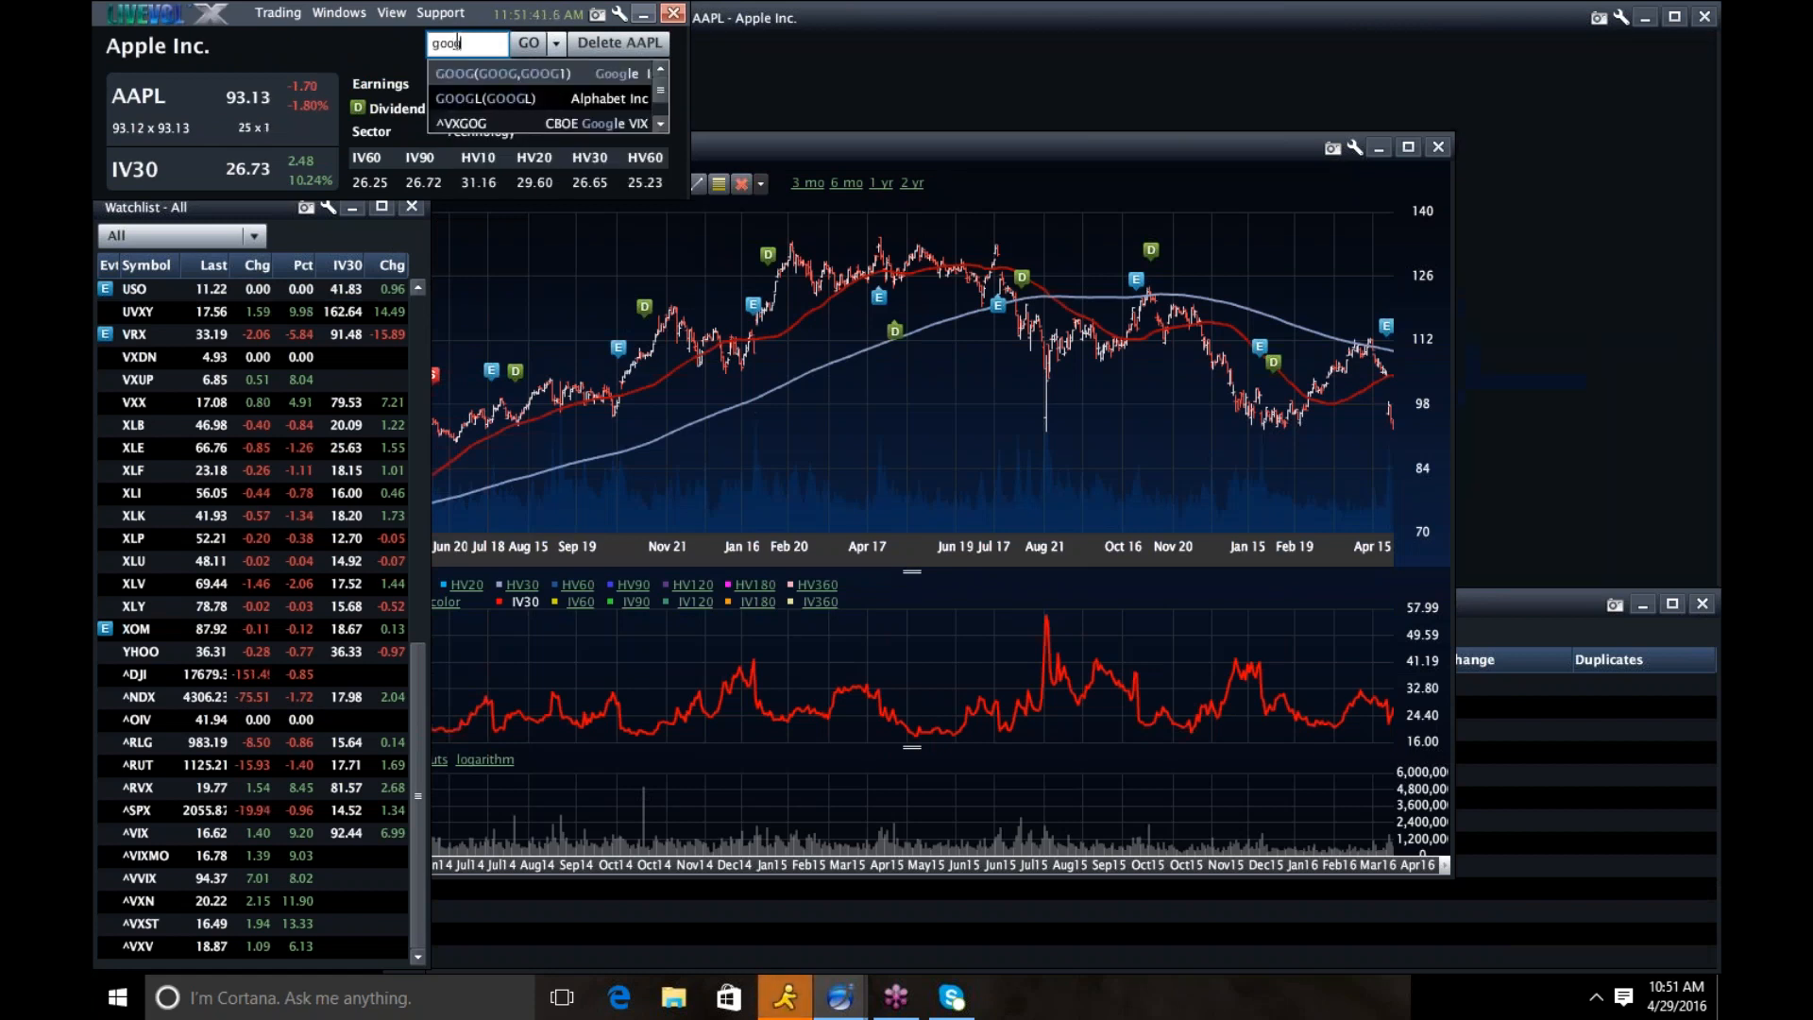
left_click(501, 73)
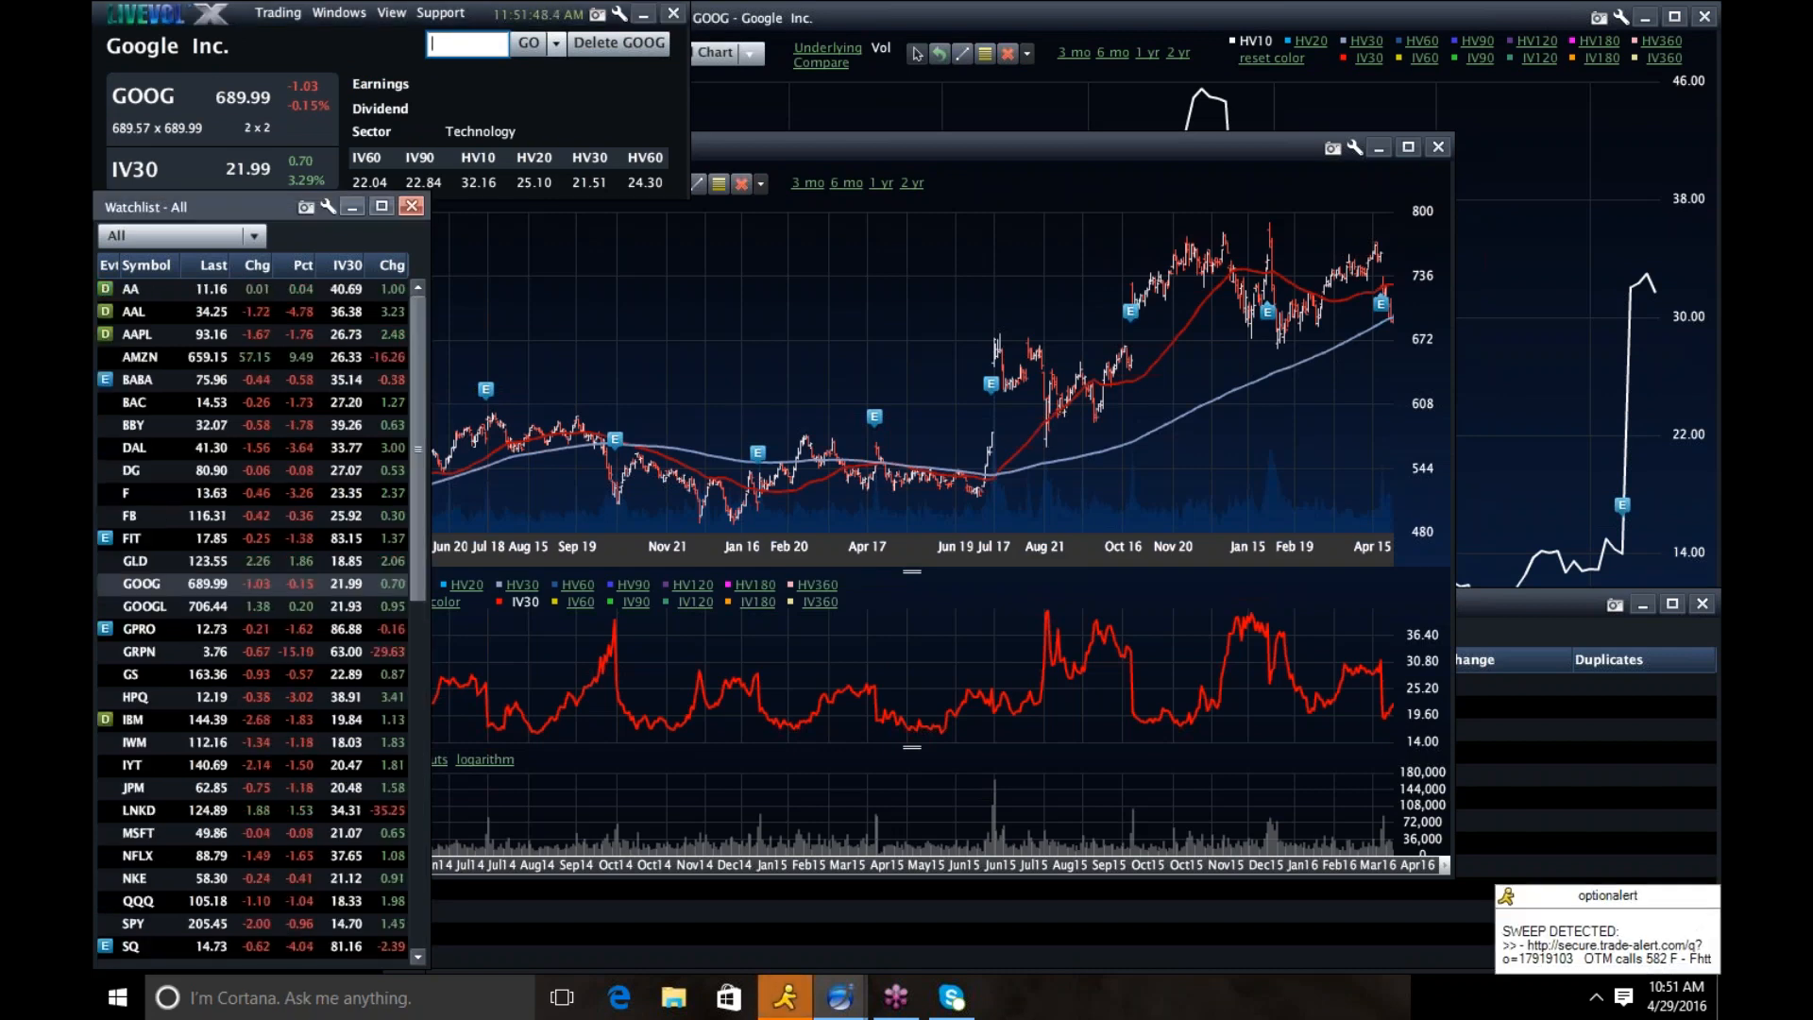
- Load the MSFT chart, then switch to the CBOE Volatility Index (VIX)
type("msf")
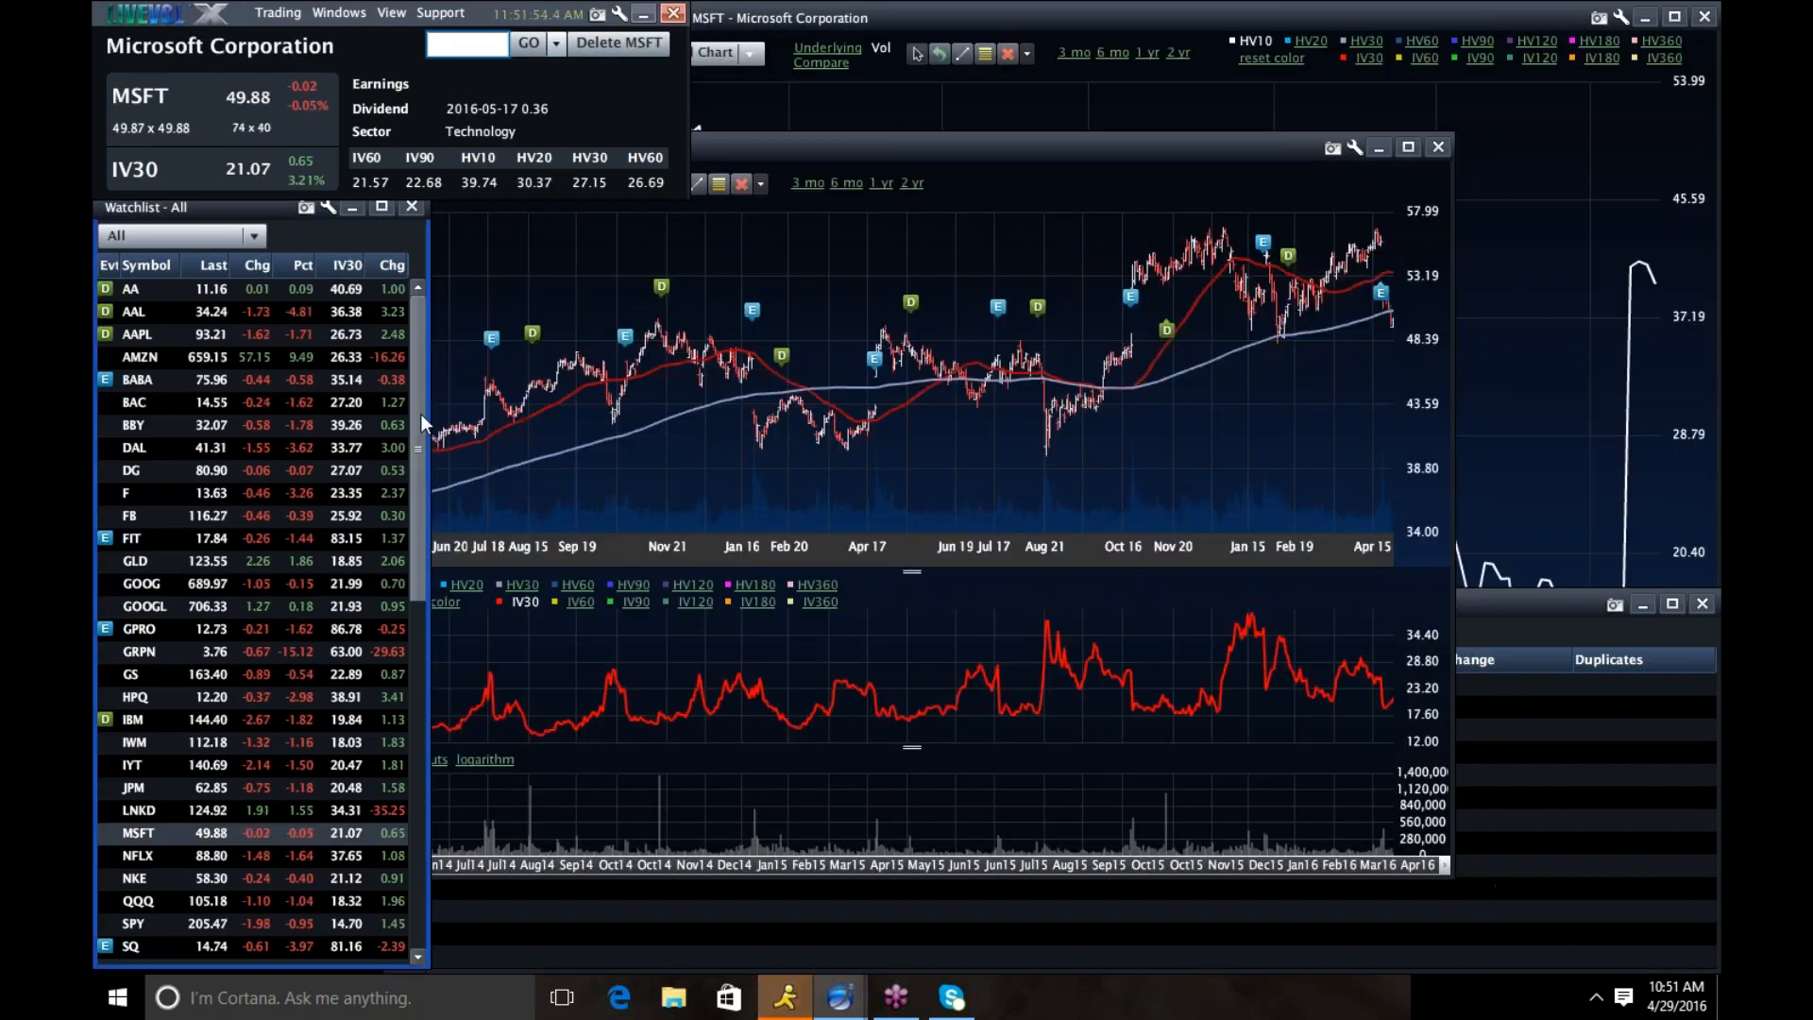
scroll("down", 3)
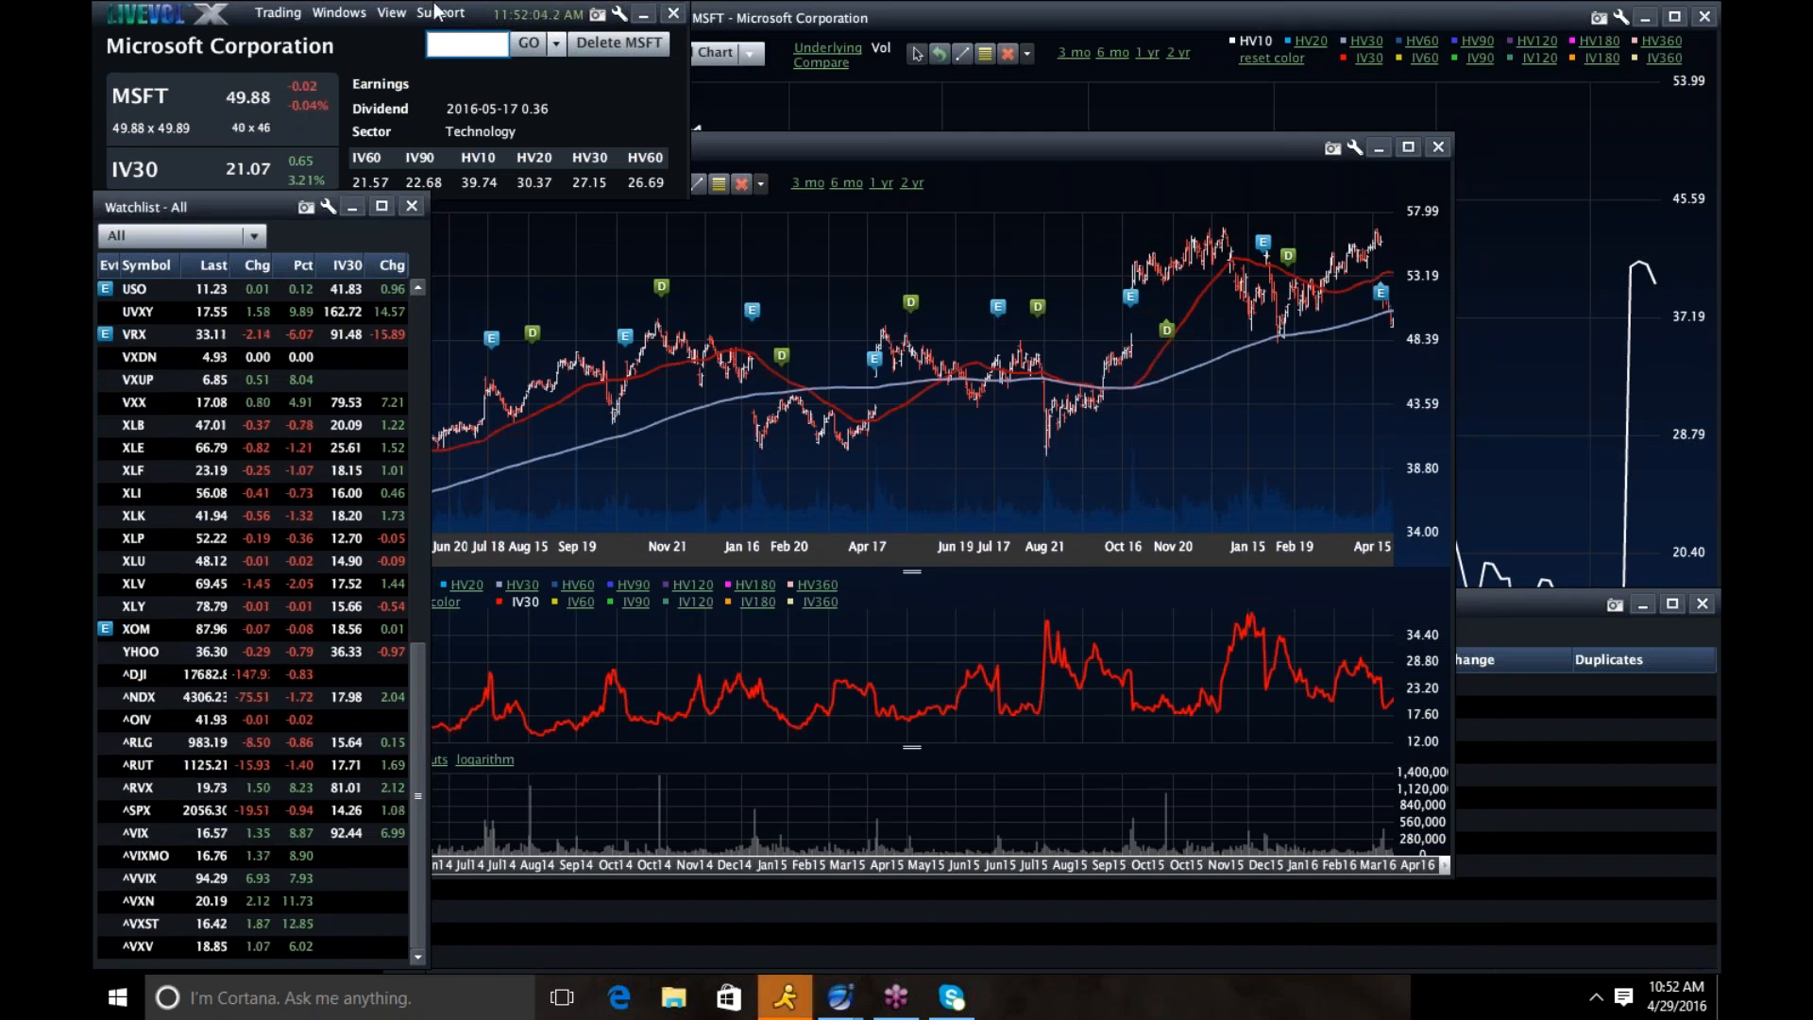
type("vix")
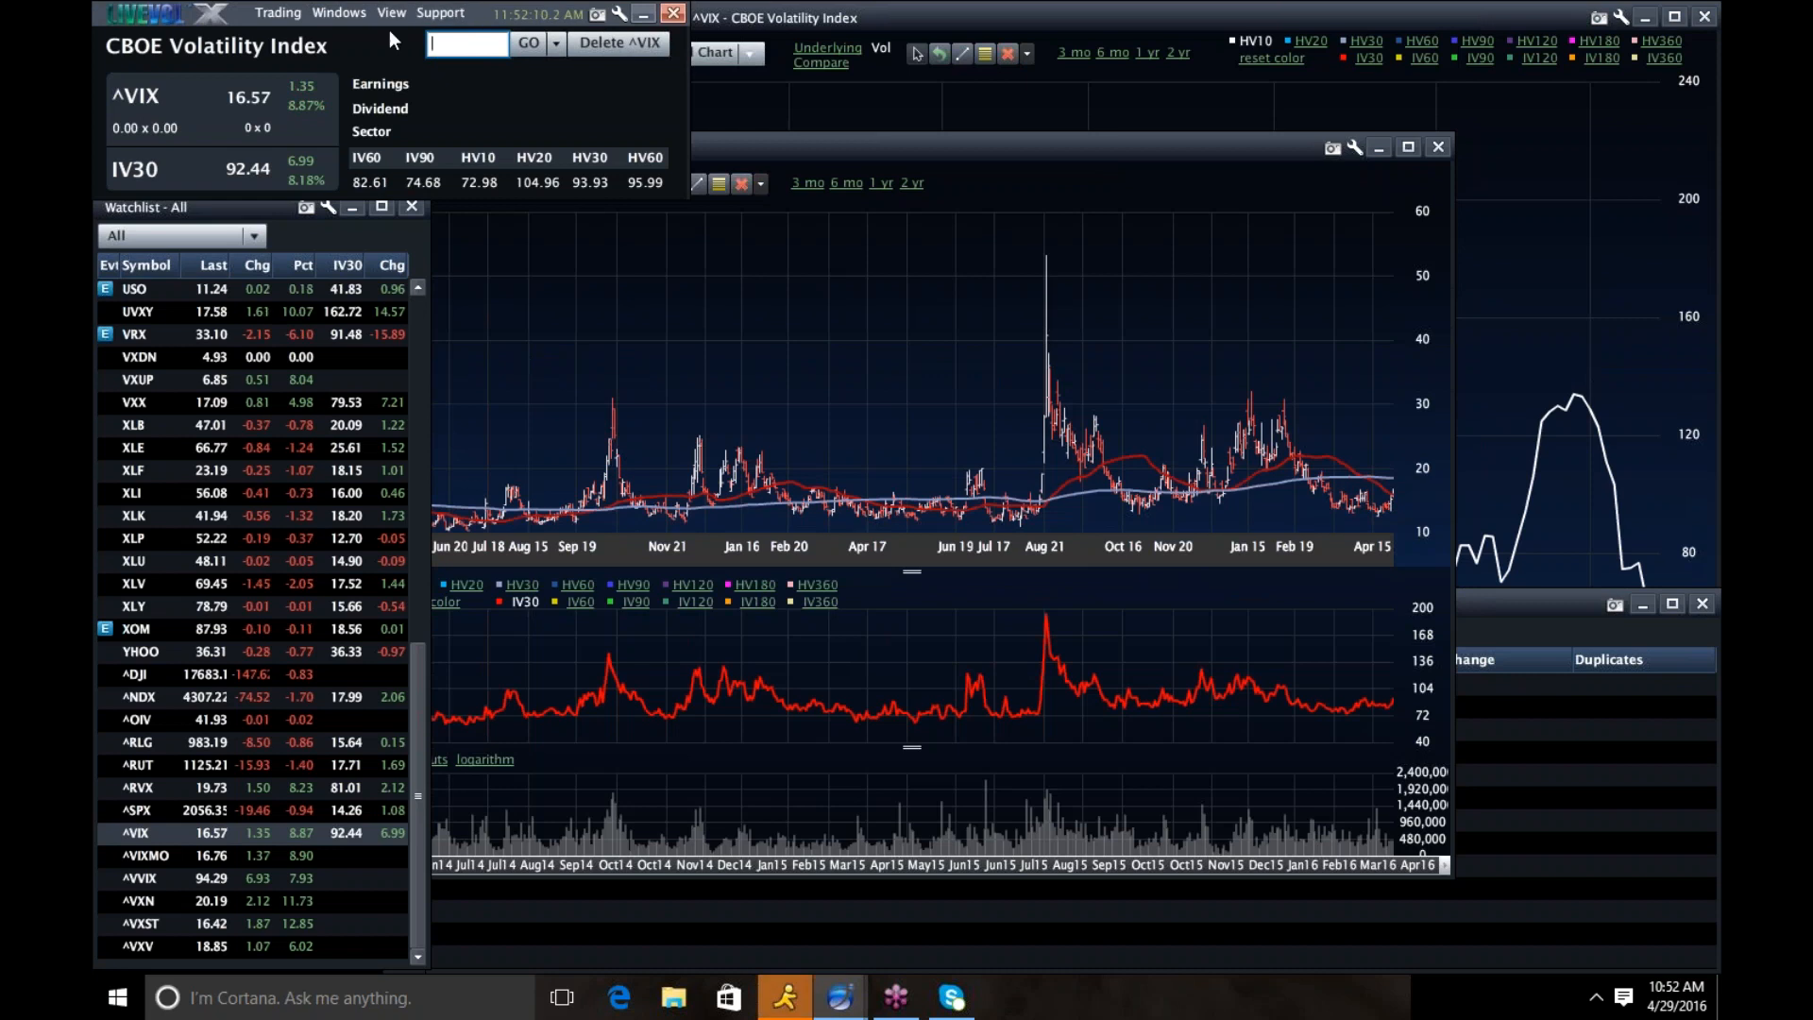
- Open the Futures view from the Windows menu
left_click(339, 12)
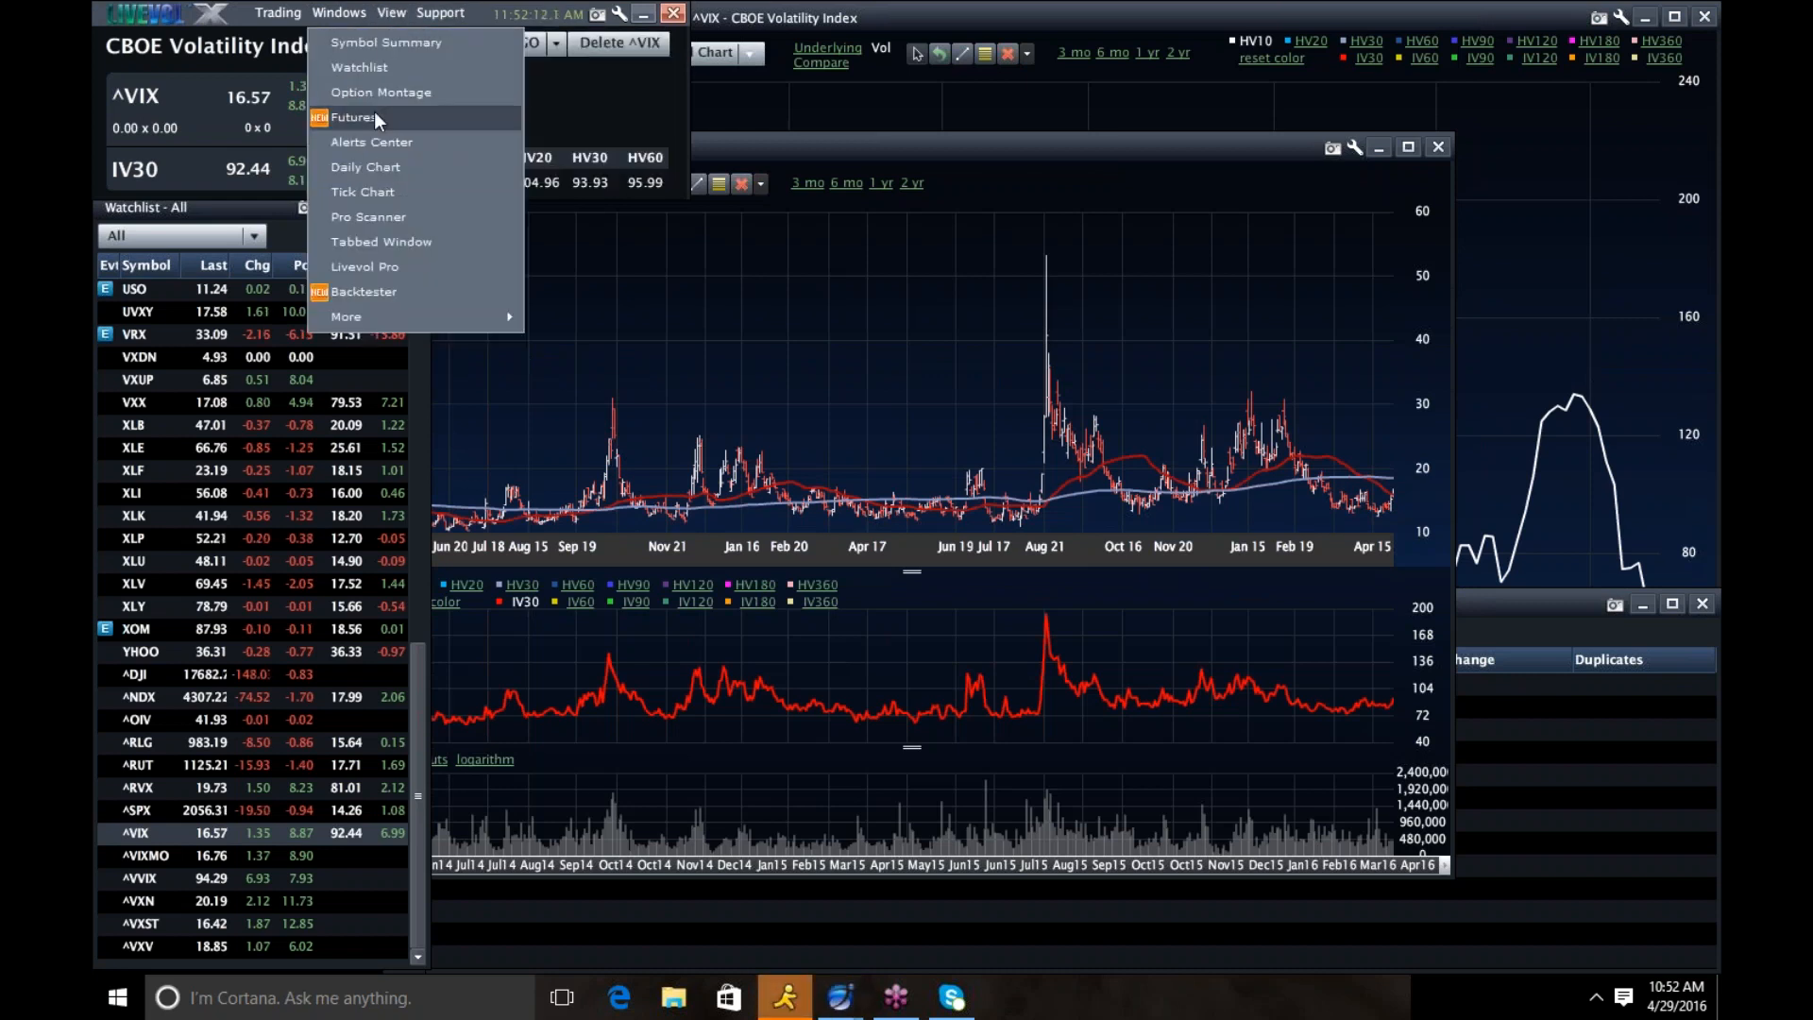
left_click(361, 117)
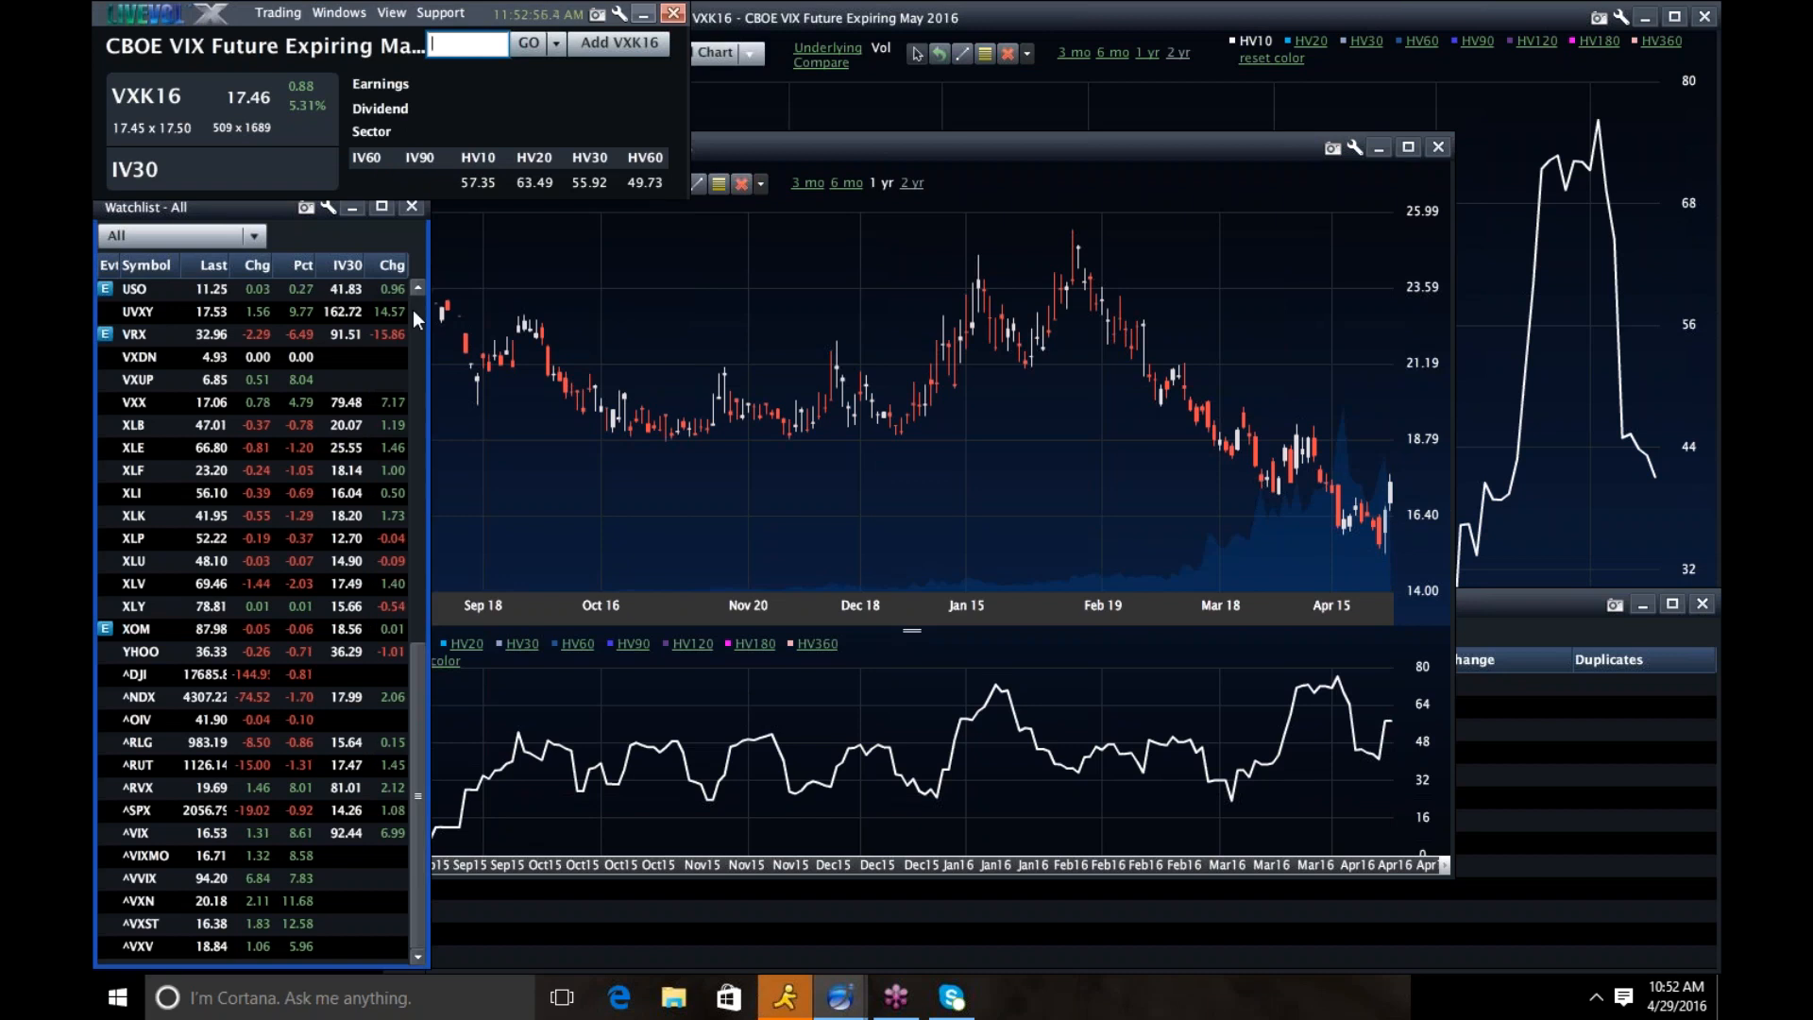
- Load Facebook Inc (FB) and narrow its chart to three months
type("fb")
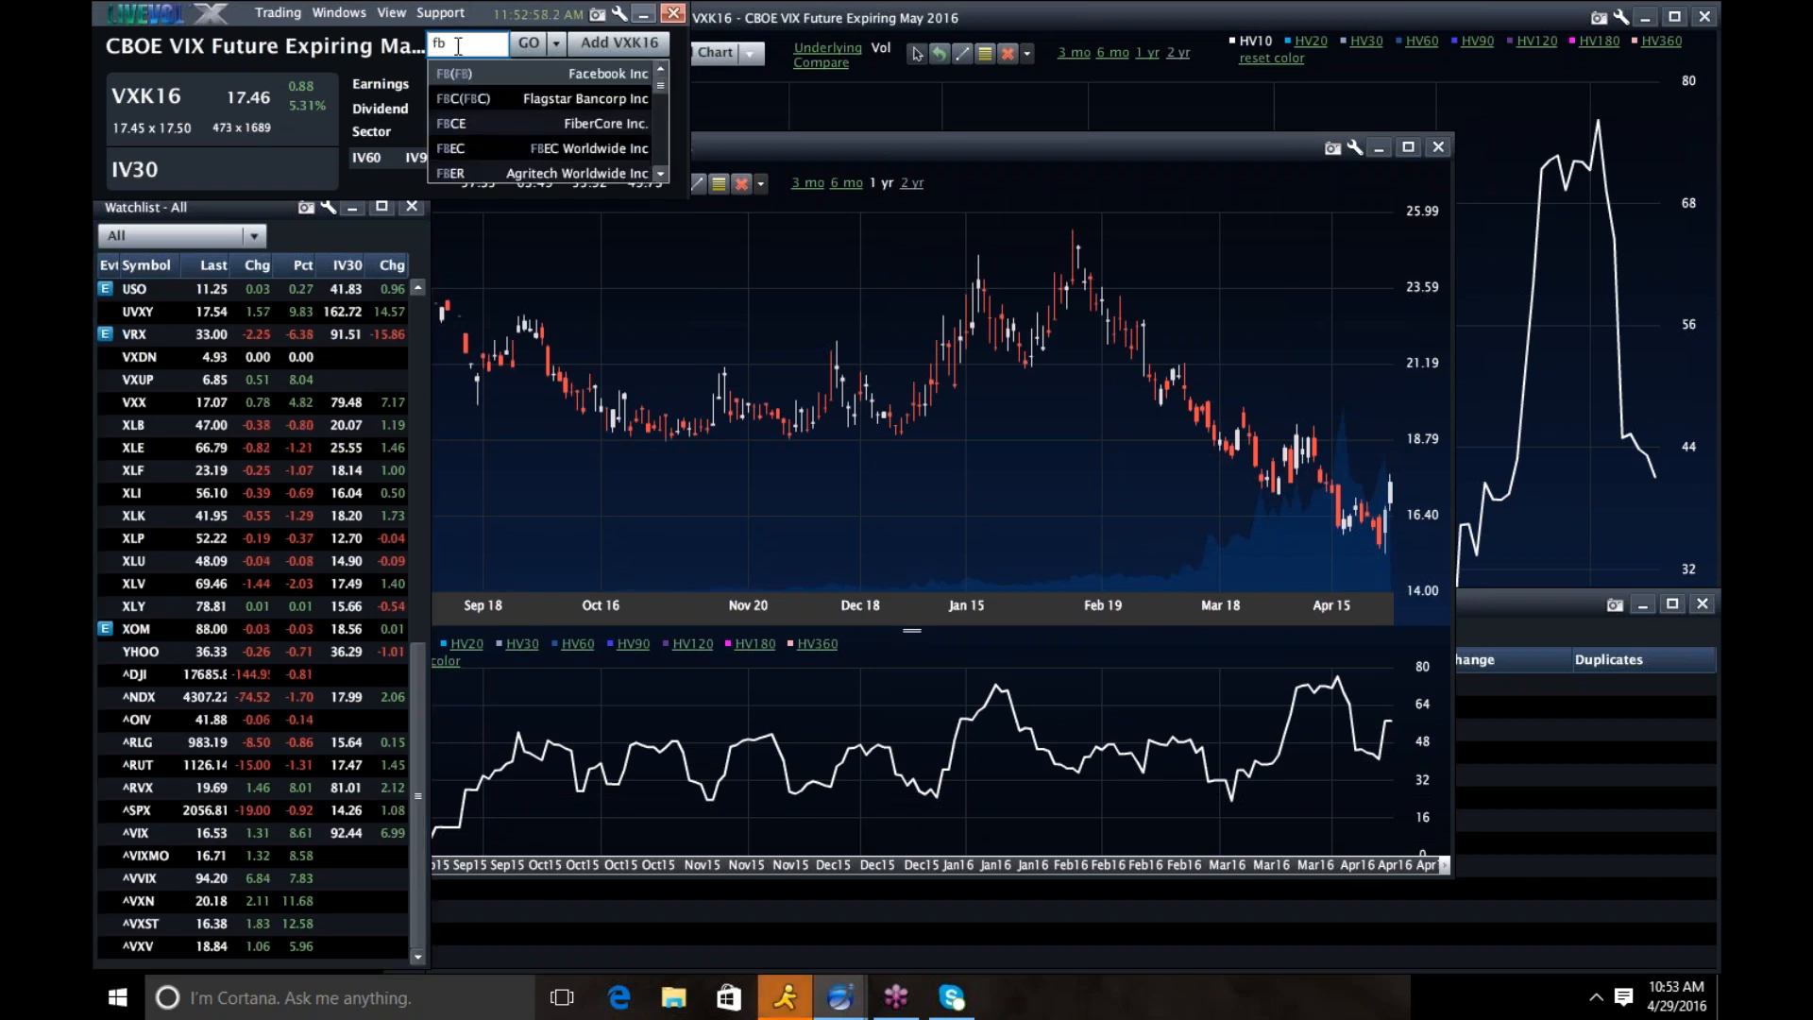
left_click(452, 73)
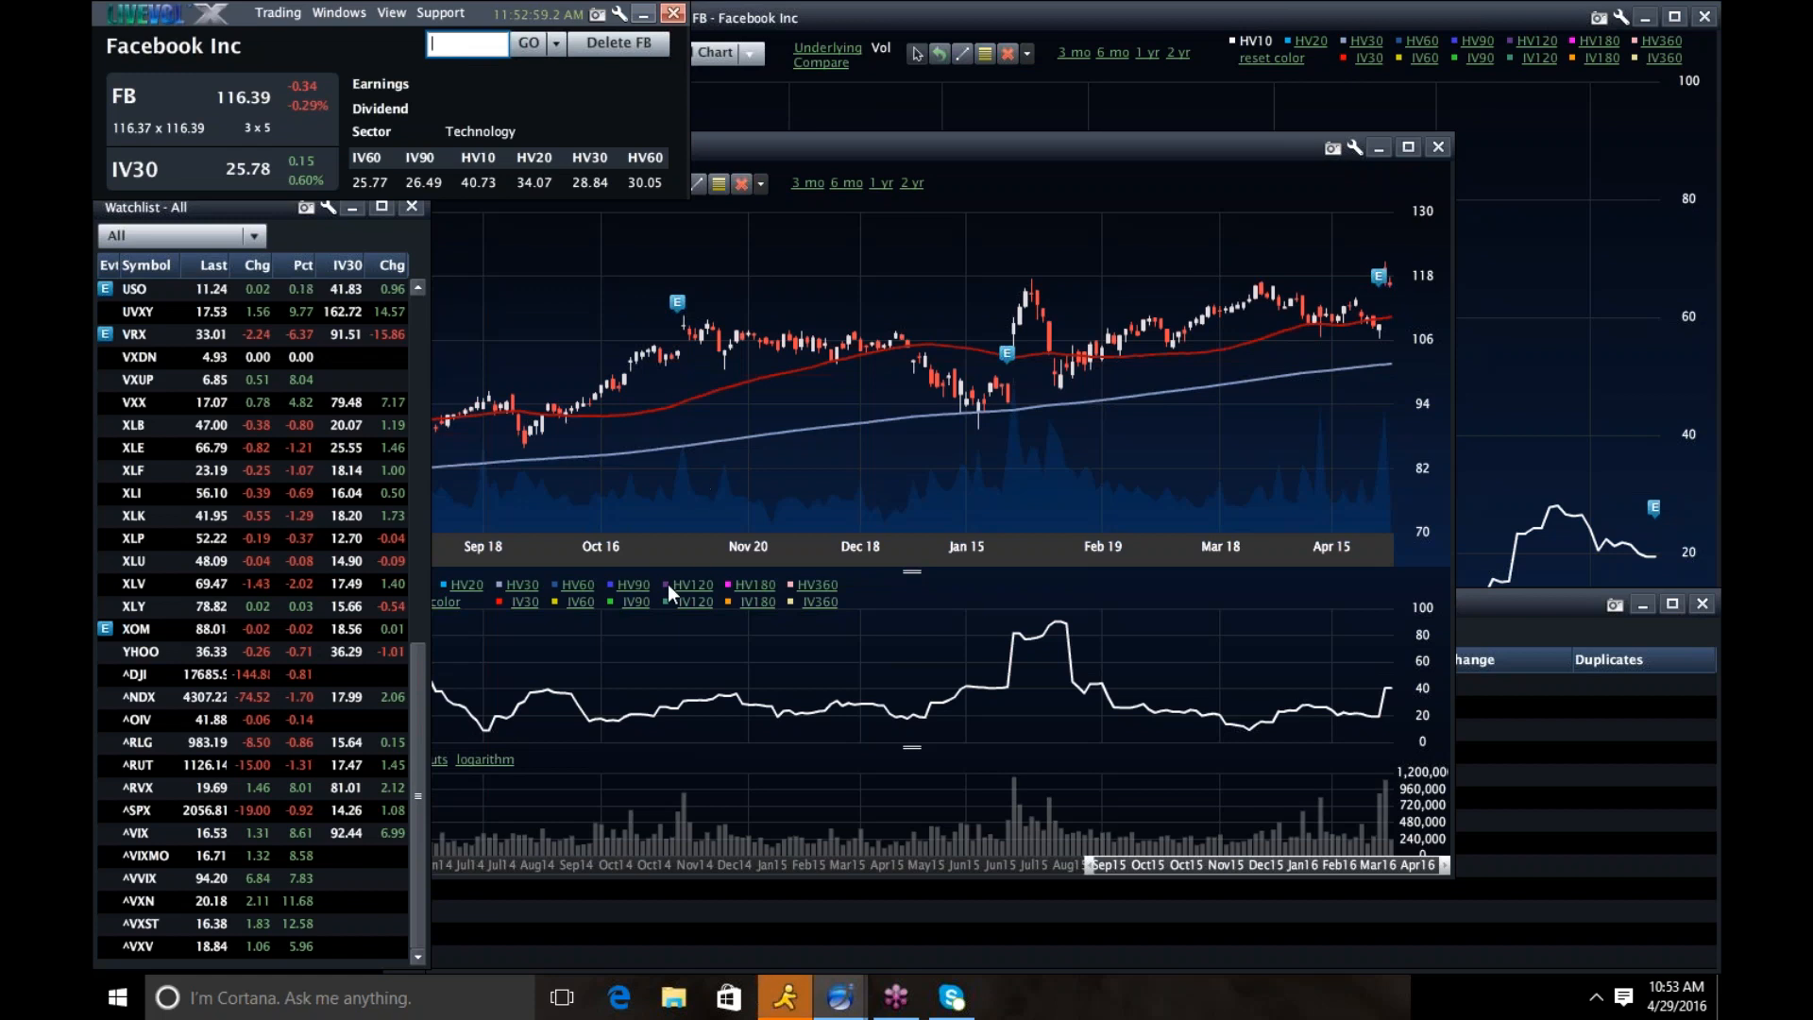
left_click(522, 601)
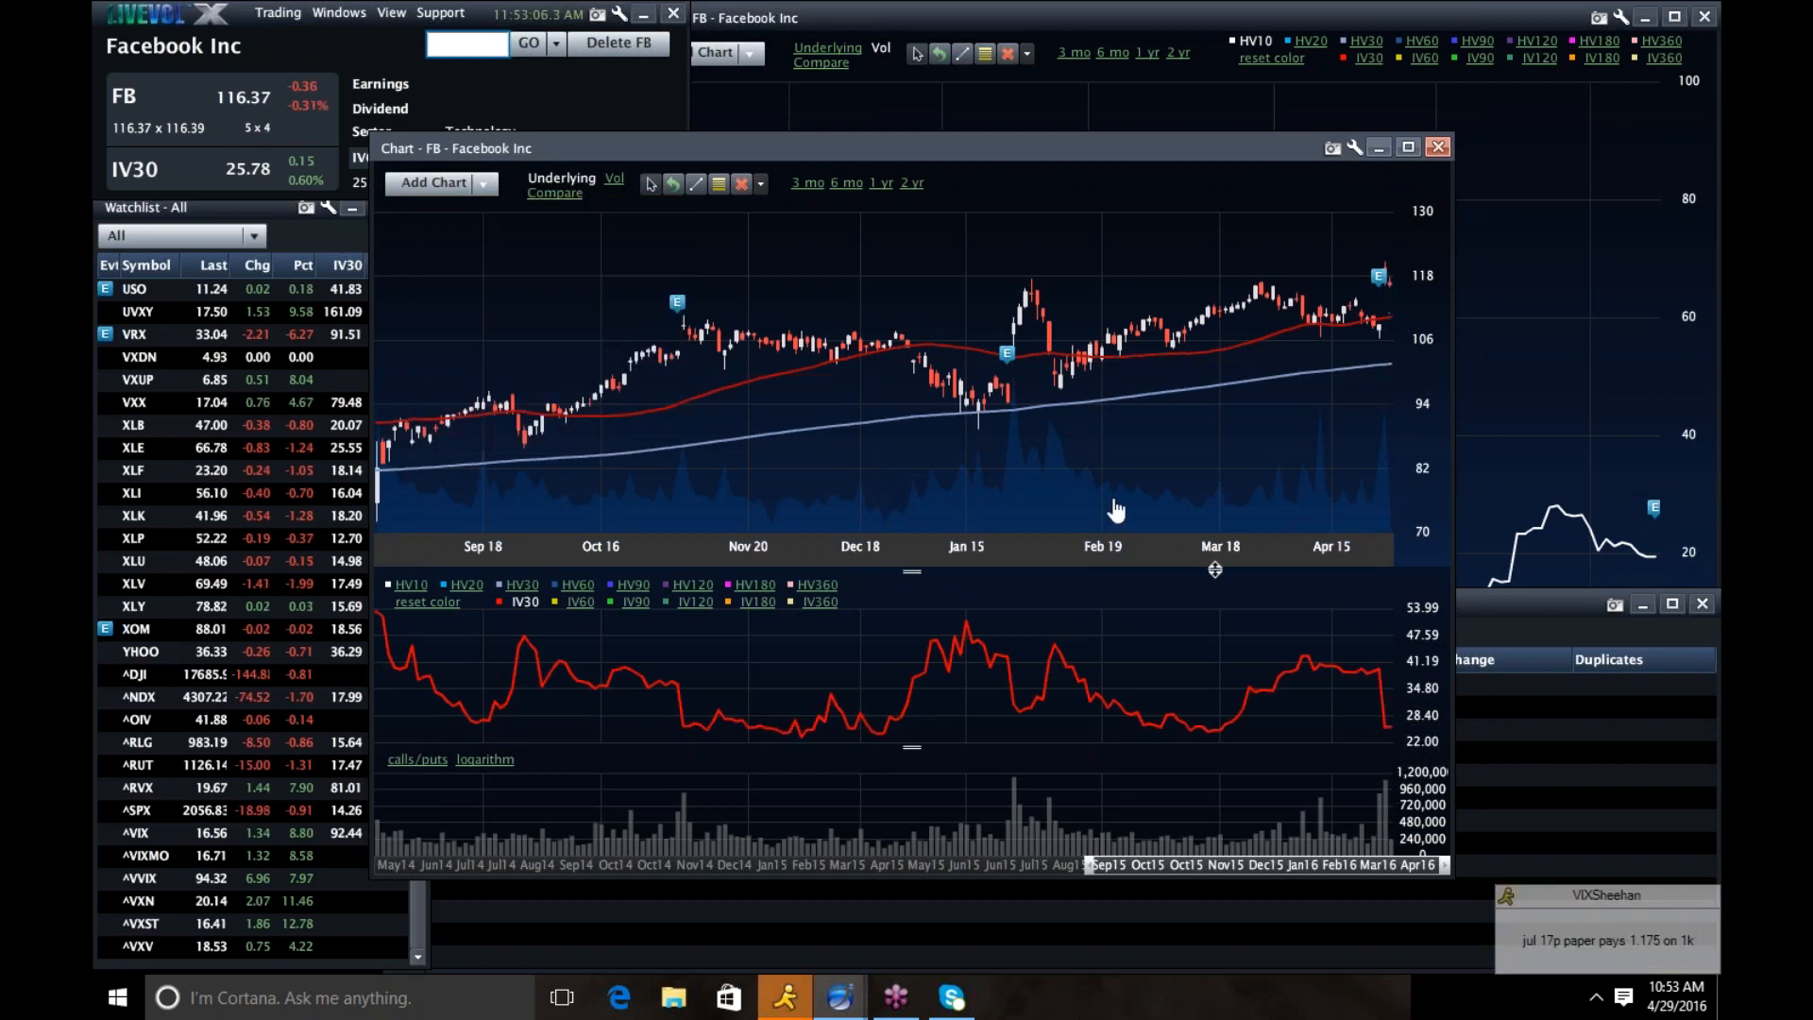
left_click(806, 181)
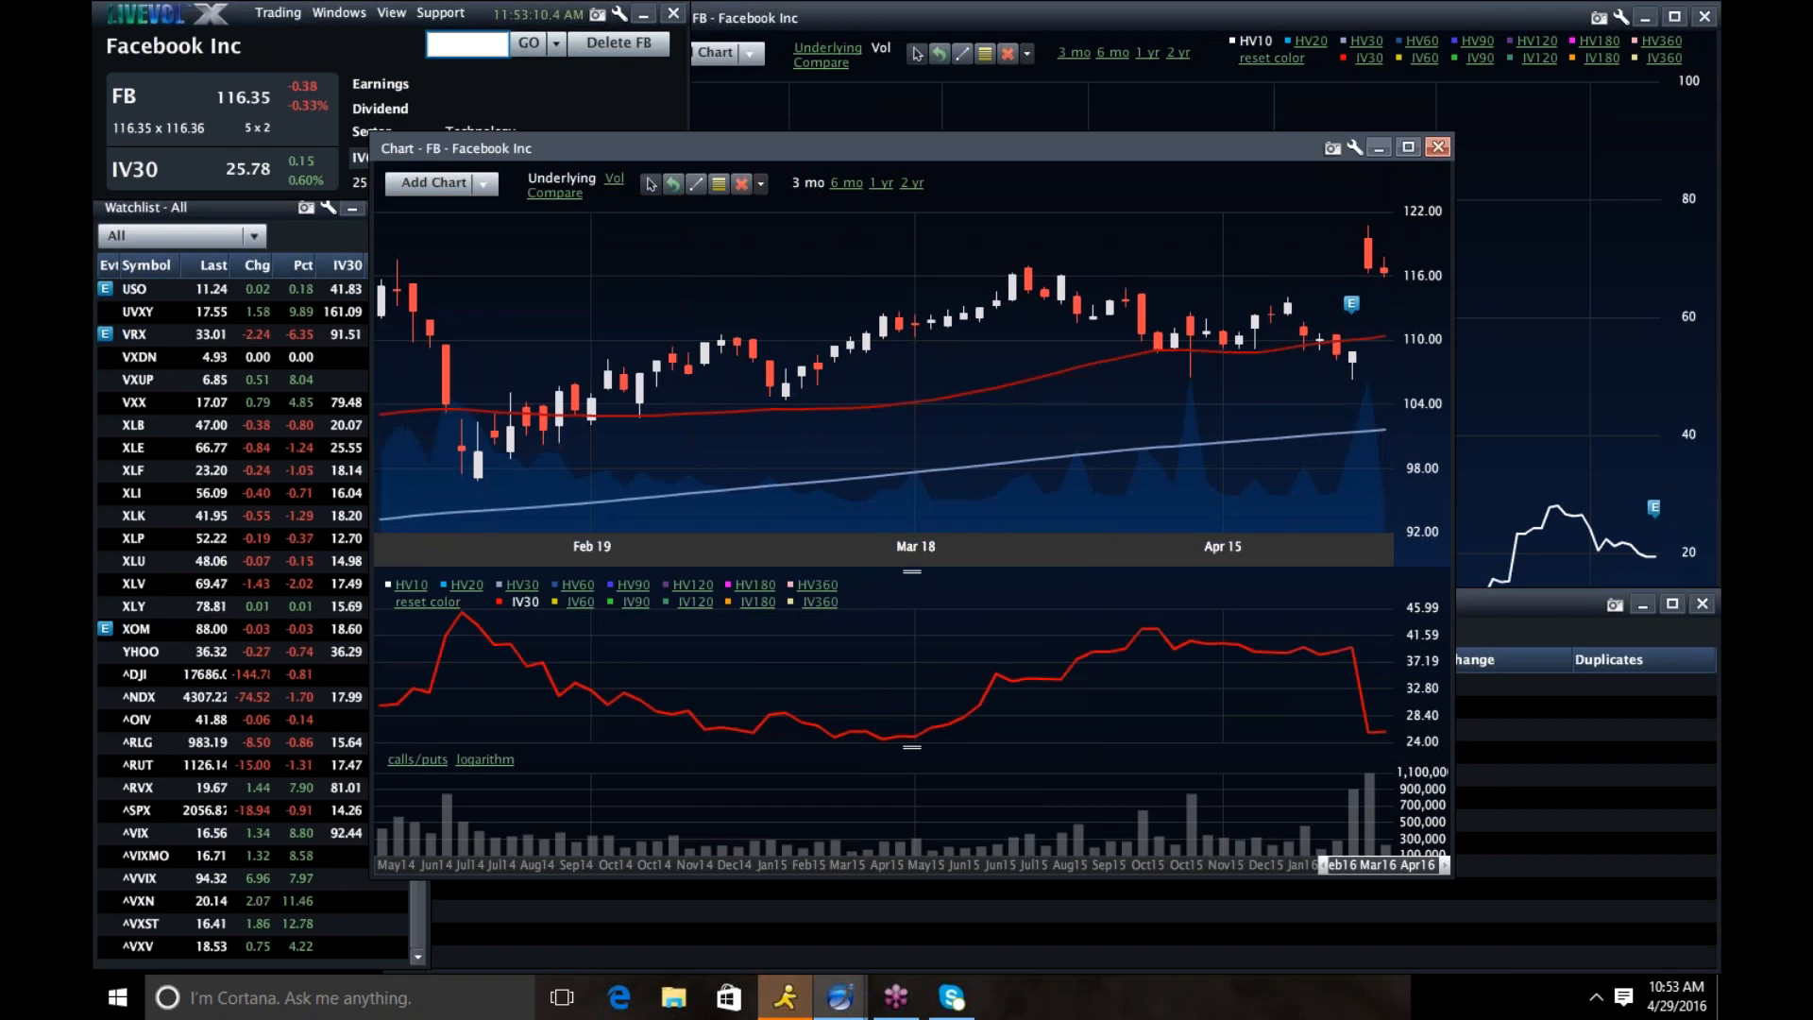
mouse_move(1369, 261)
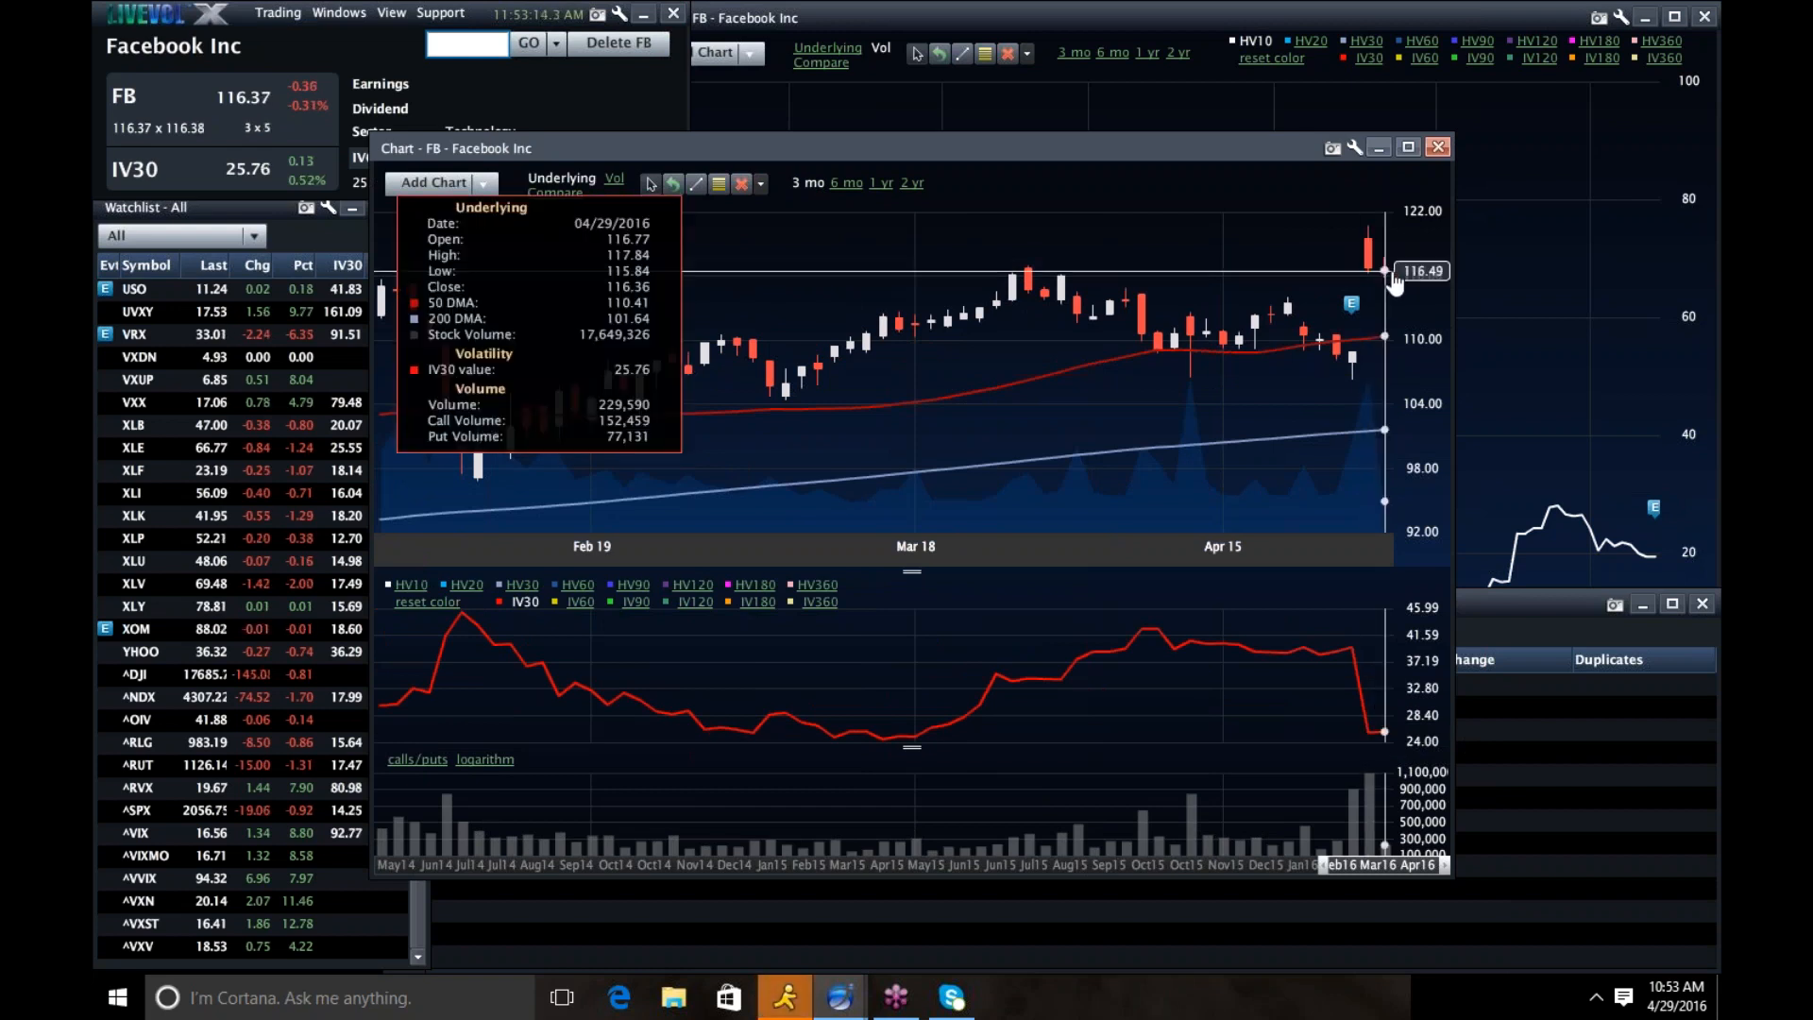
mouse_move(1223, 259)
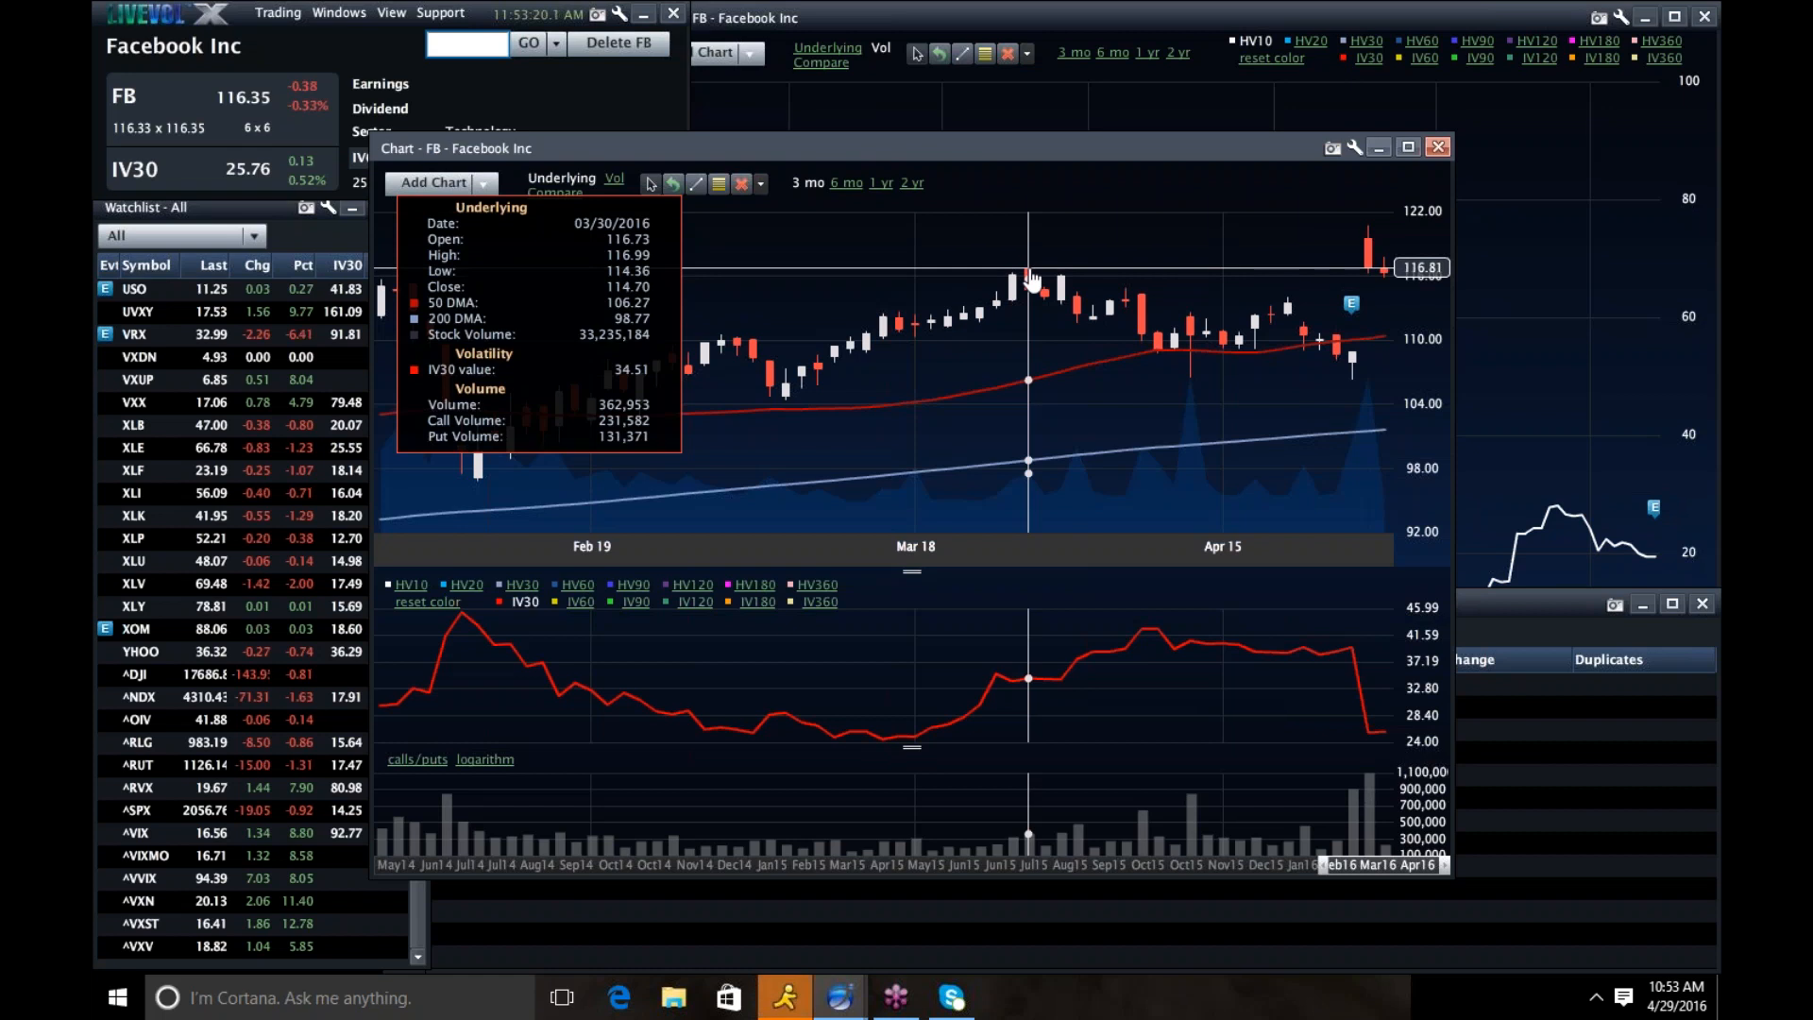
mouse_move(1374, 284)
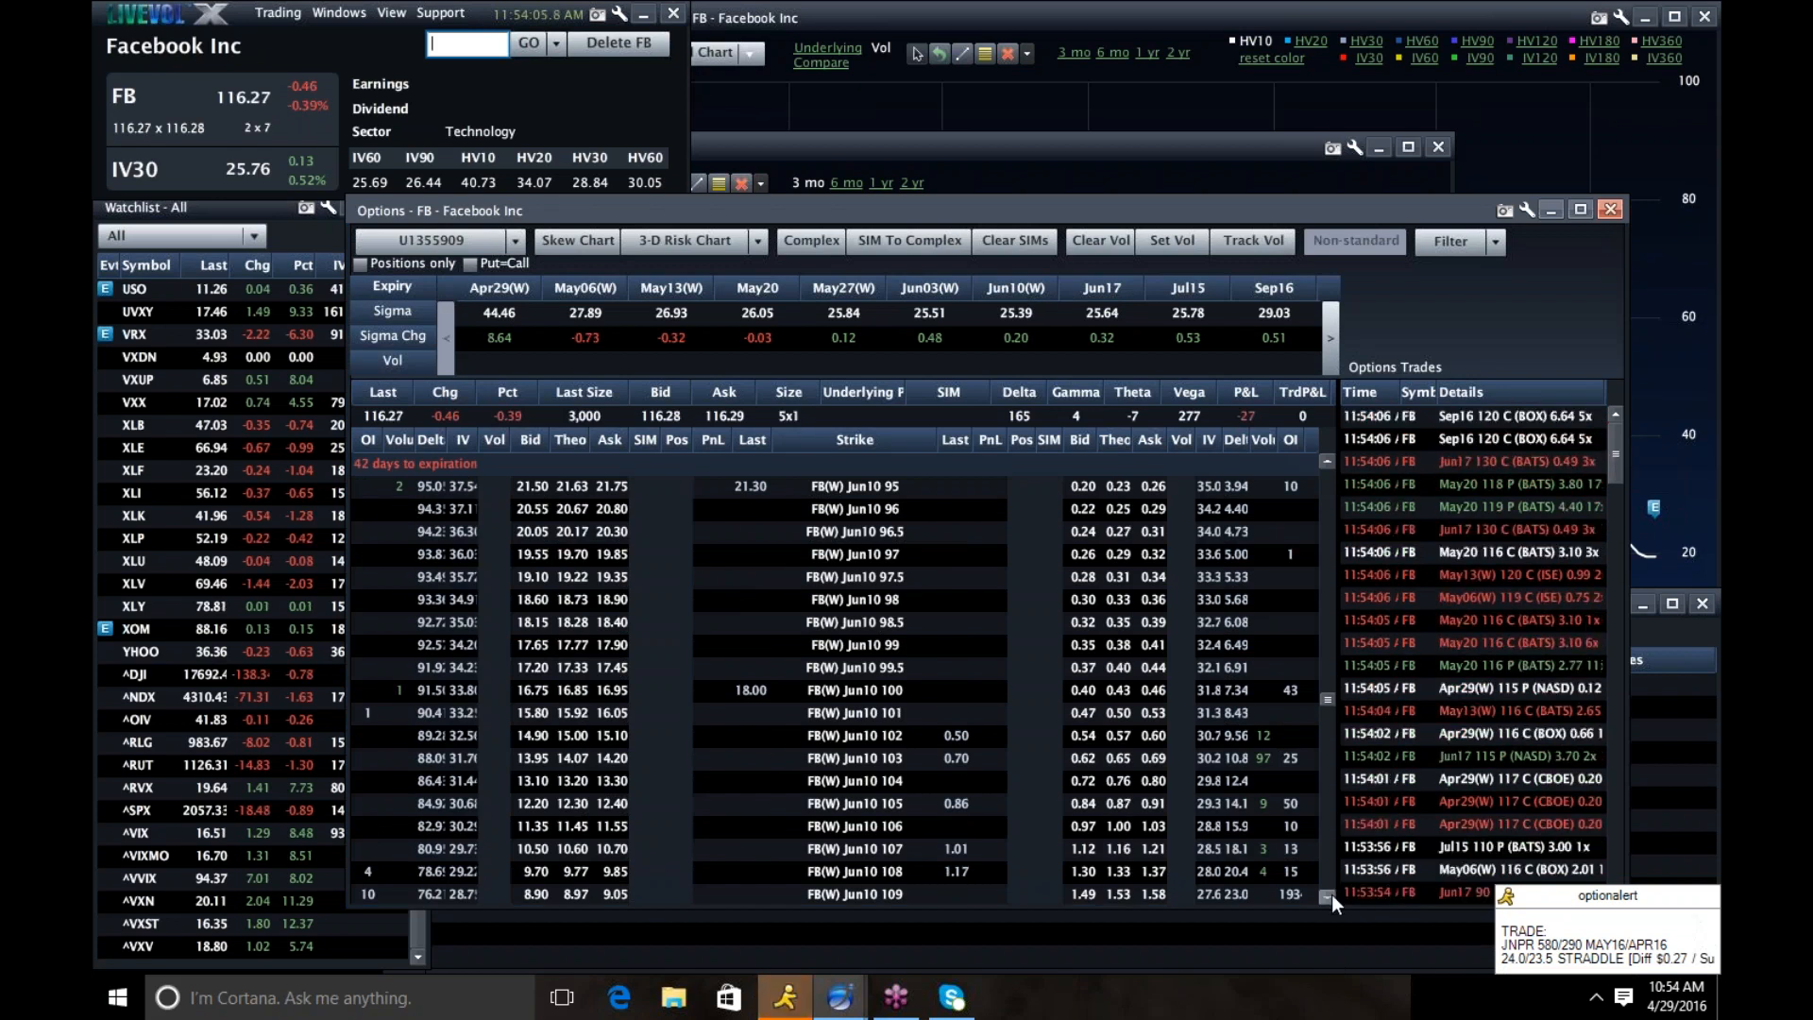
- Scroll the FB options chain through the June 10 weekly strikes
scroll("down", 3)
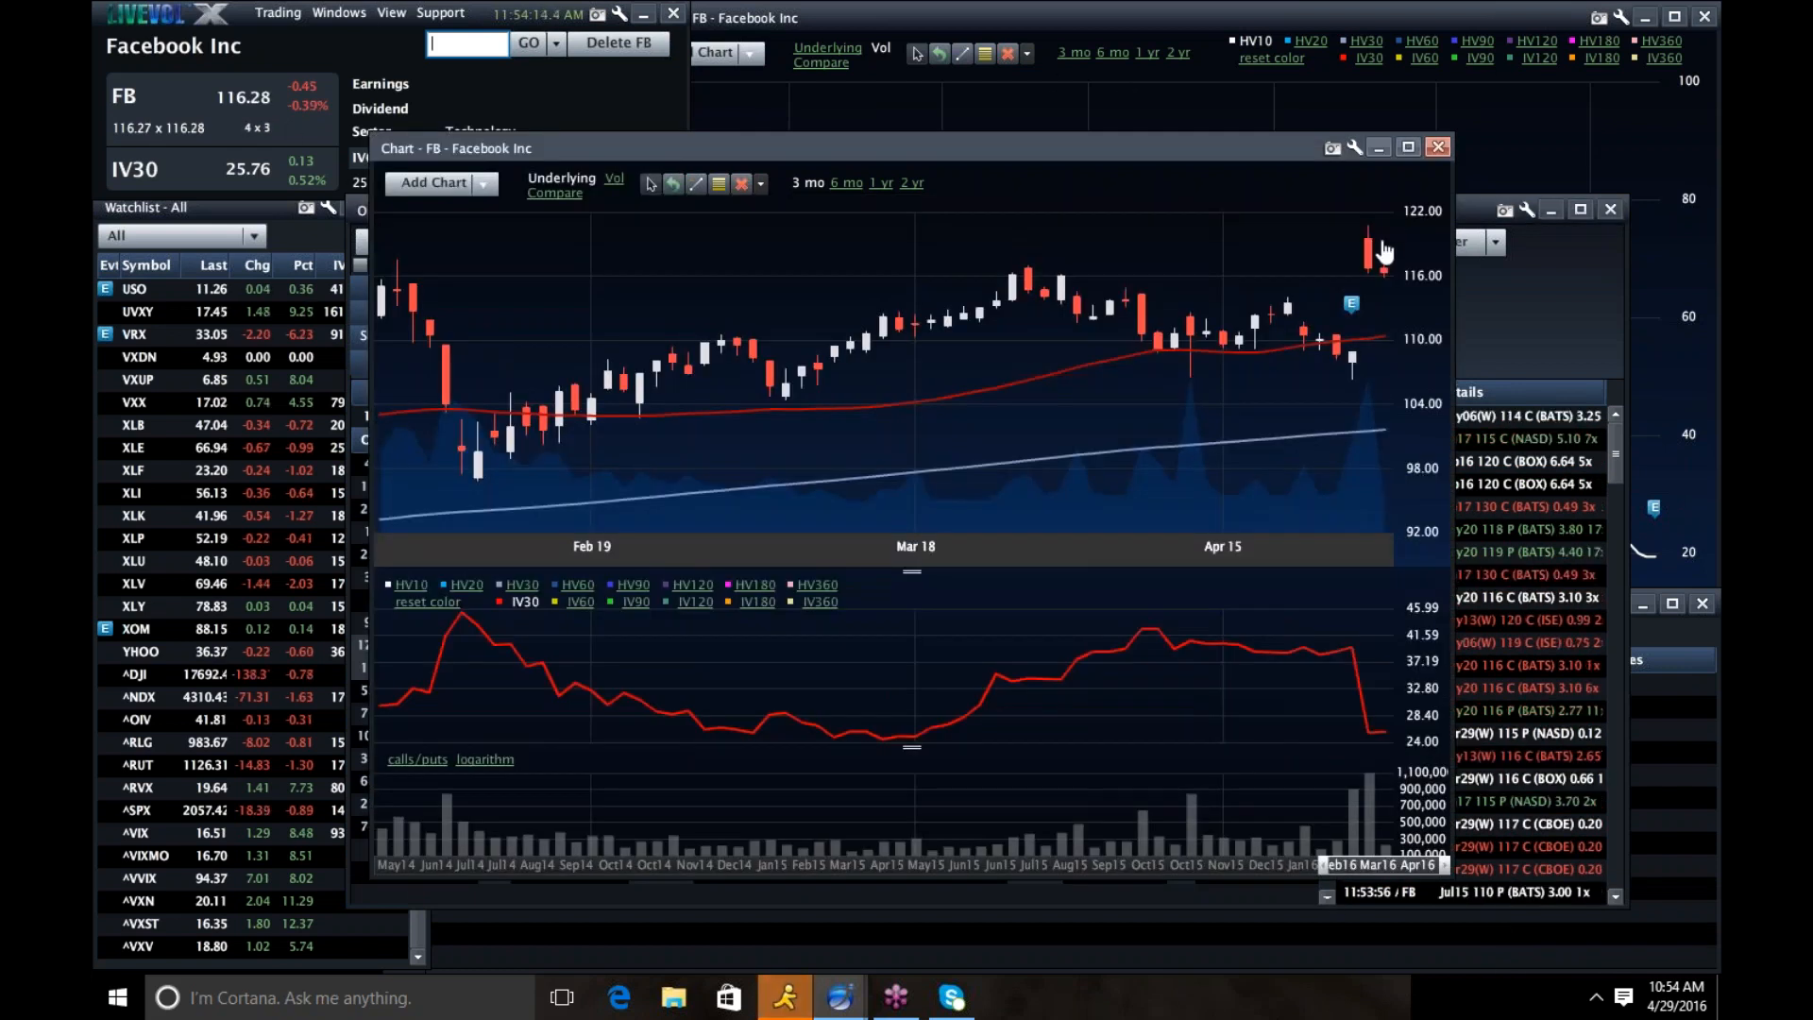
mouse_move(1373, 256)
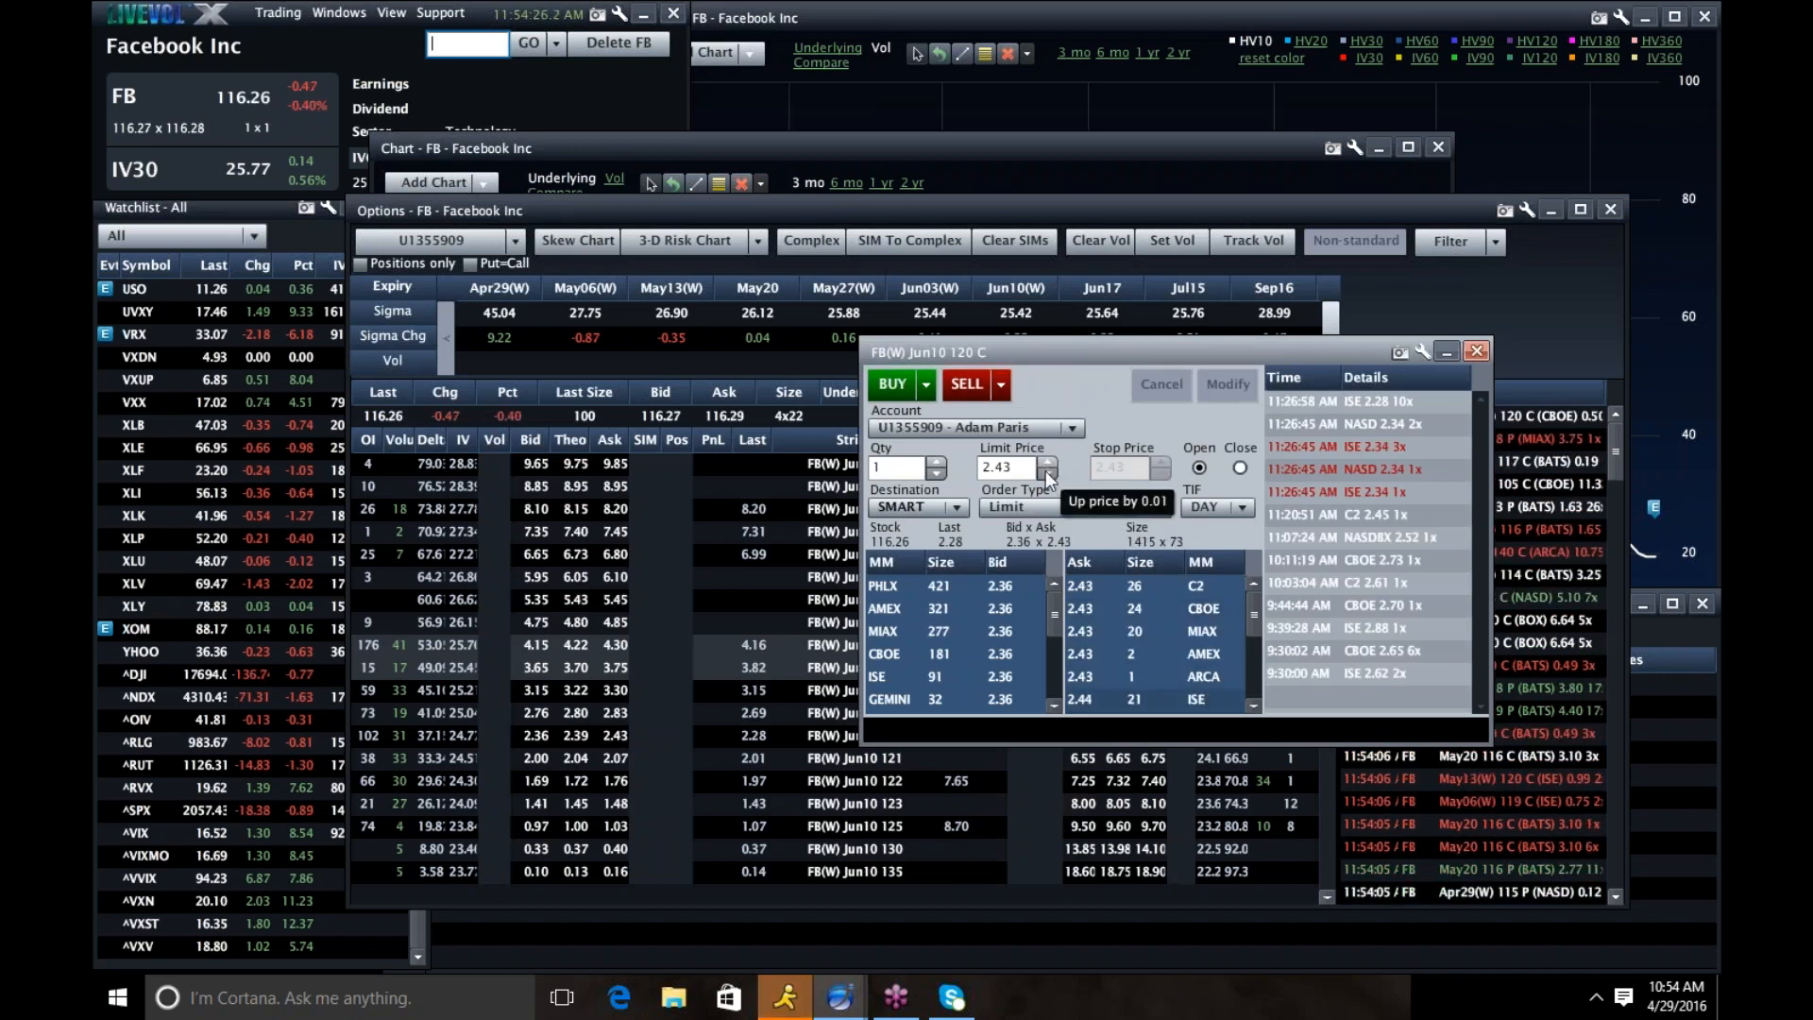
- Lower the limit to 2.40, buy one FB Jun10 120 call, and close the ticket
left_click(1048, 472)
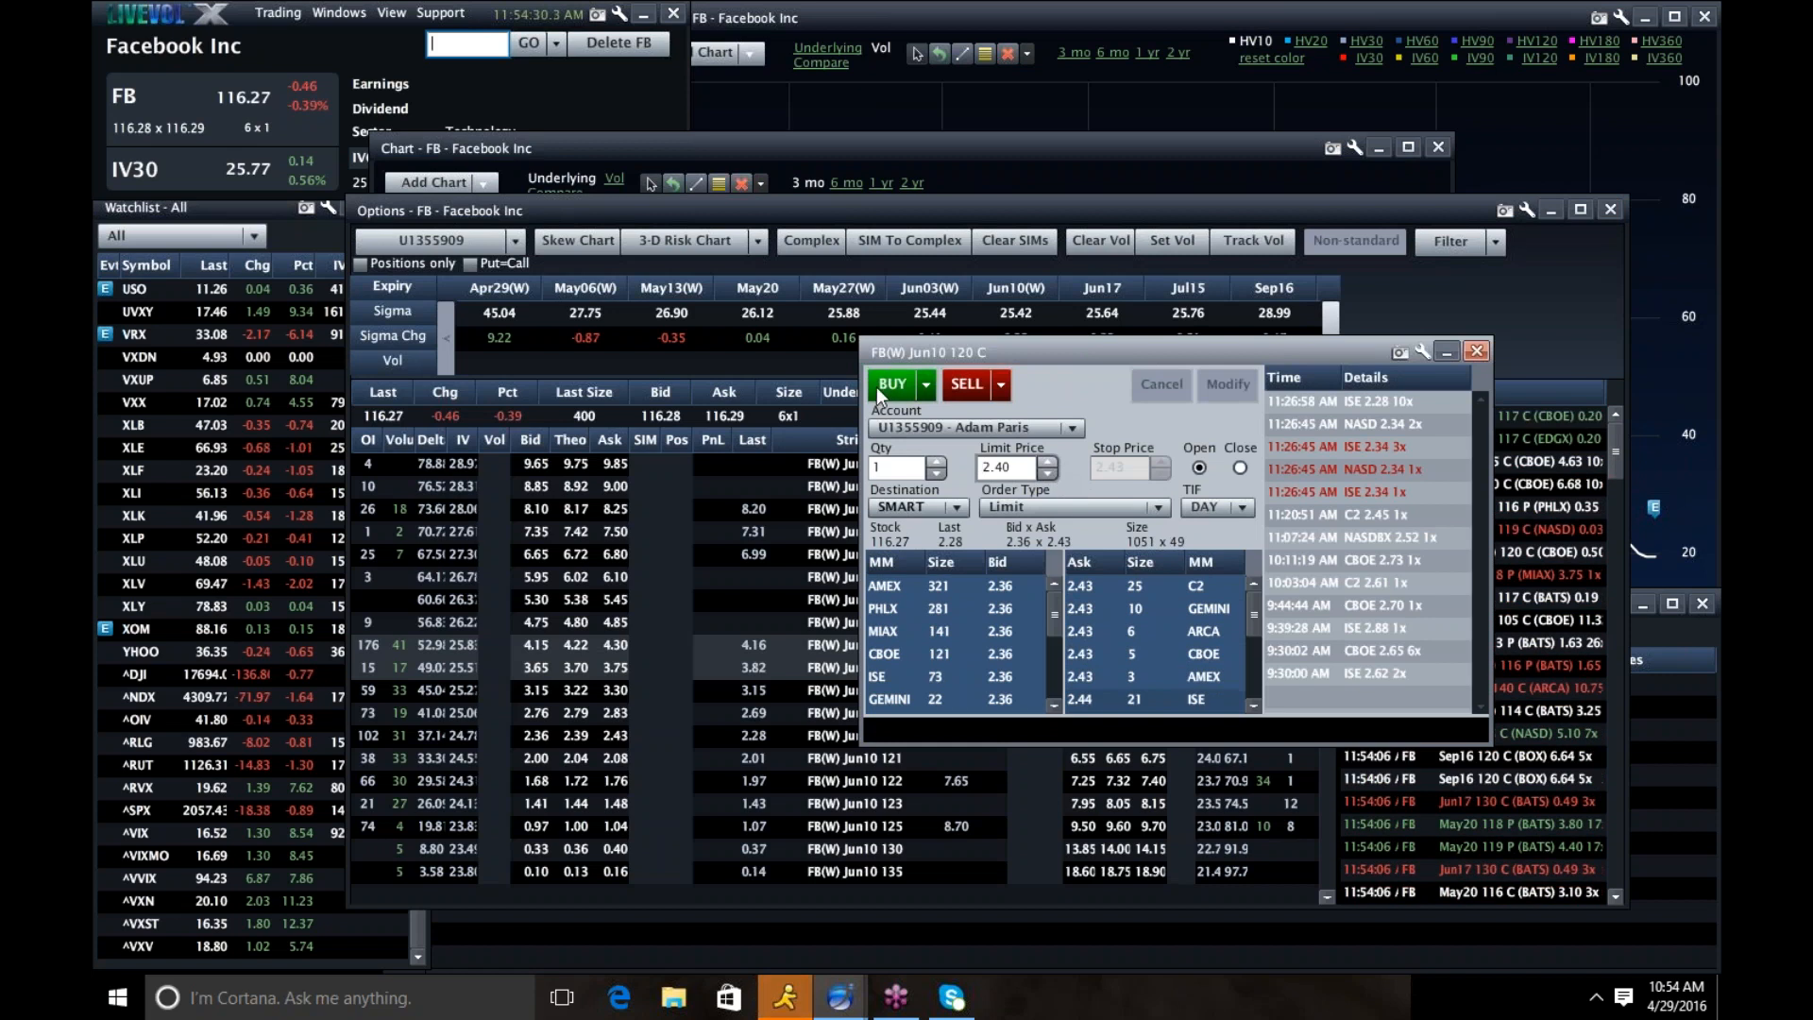
left_click(891, 384)
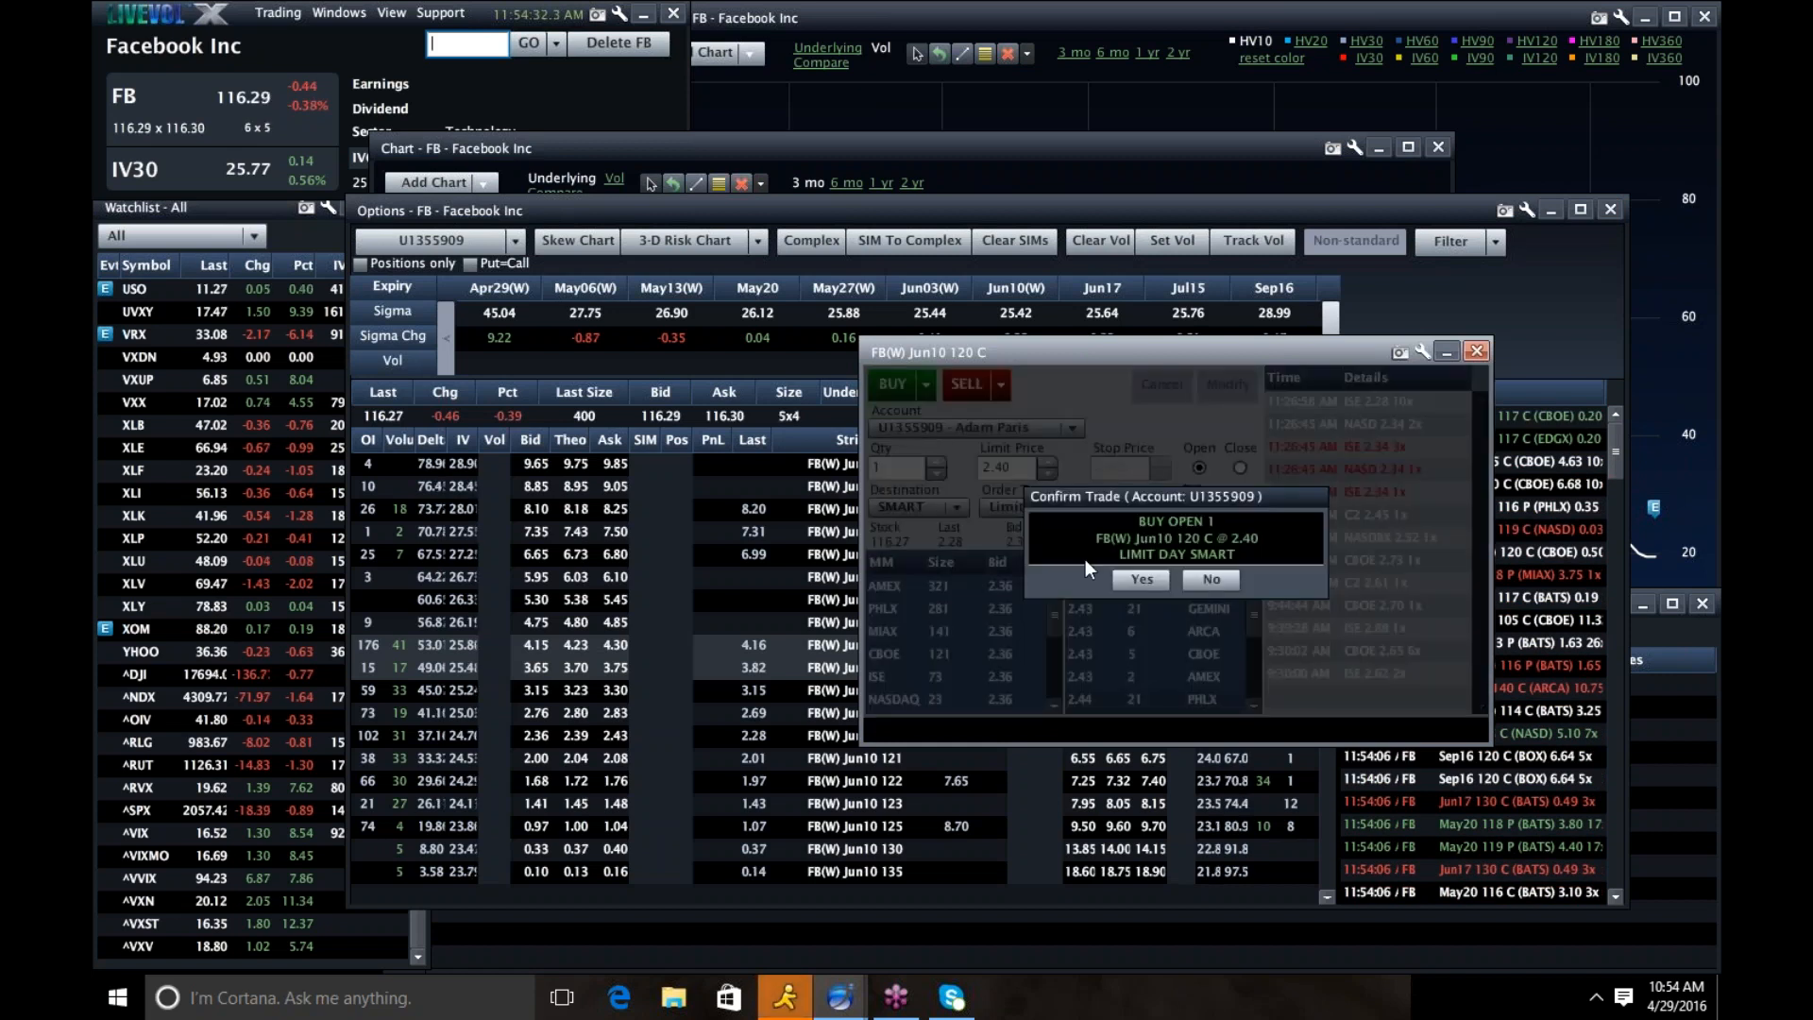
left_click(1139, 578)
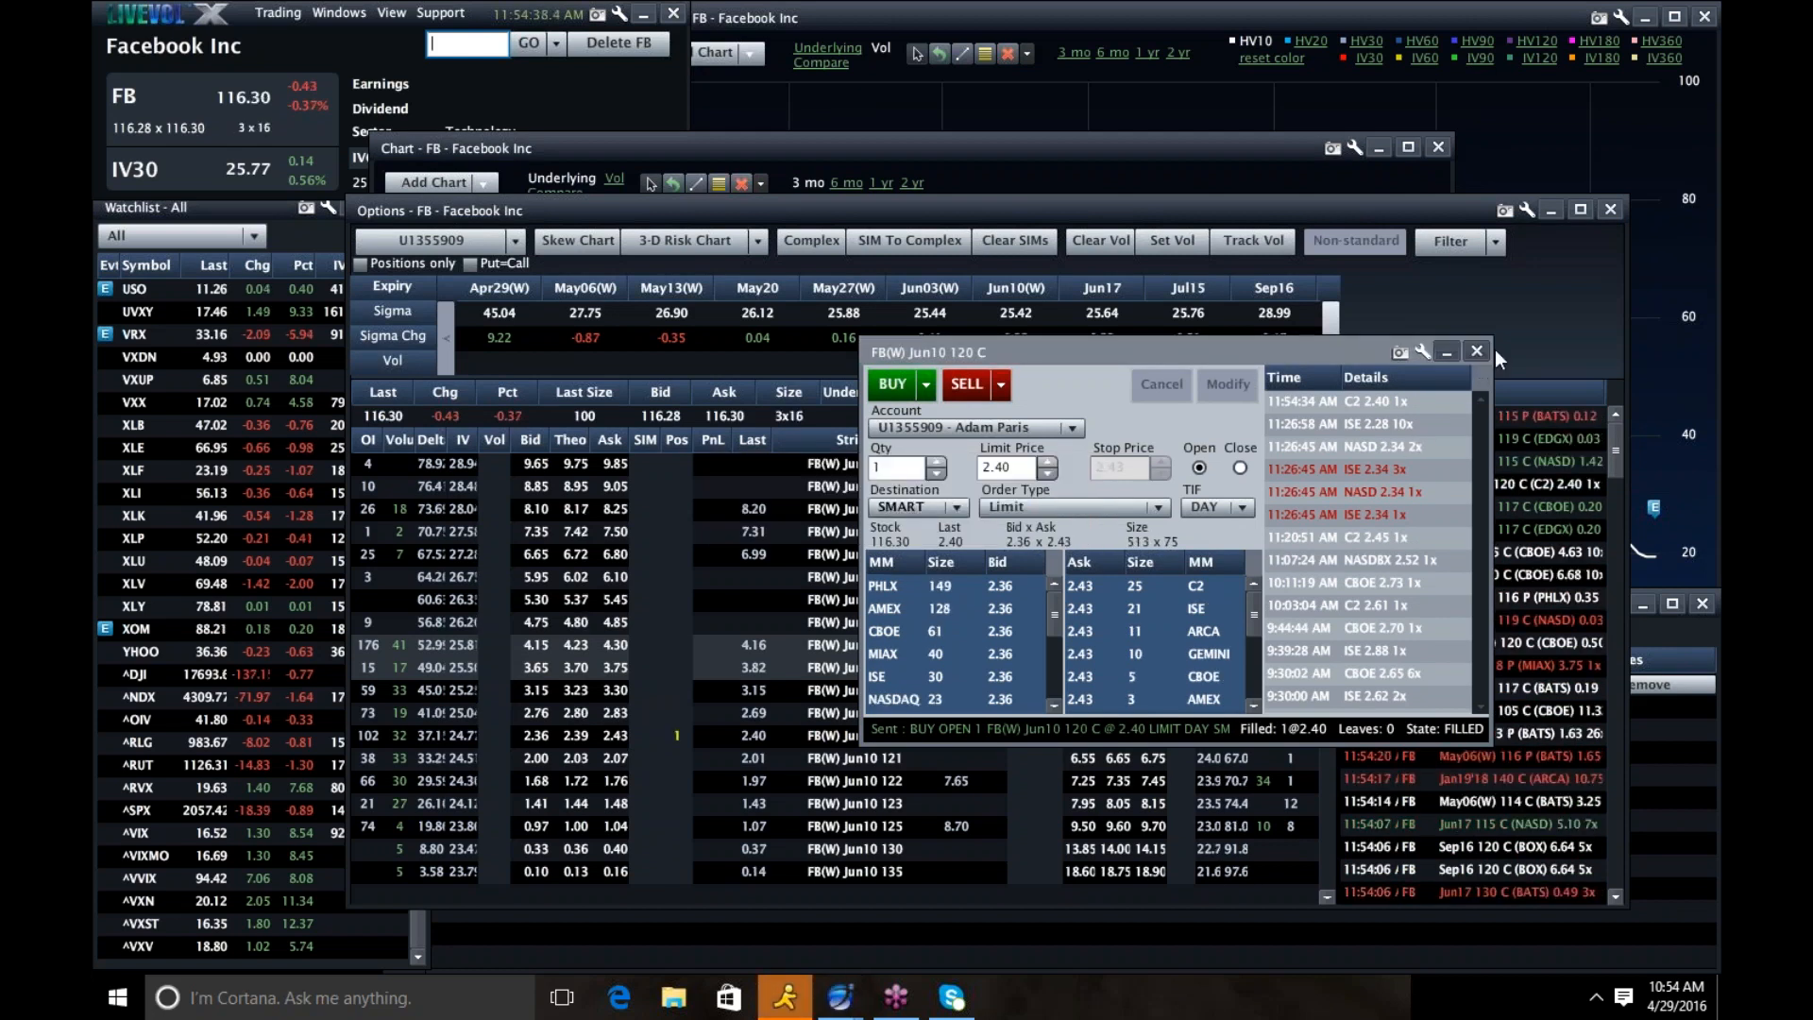
left_click(1475, 351)
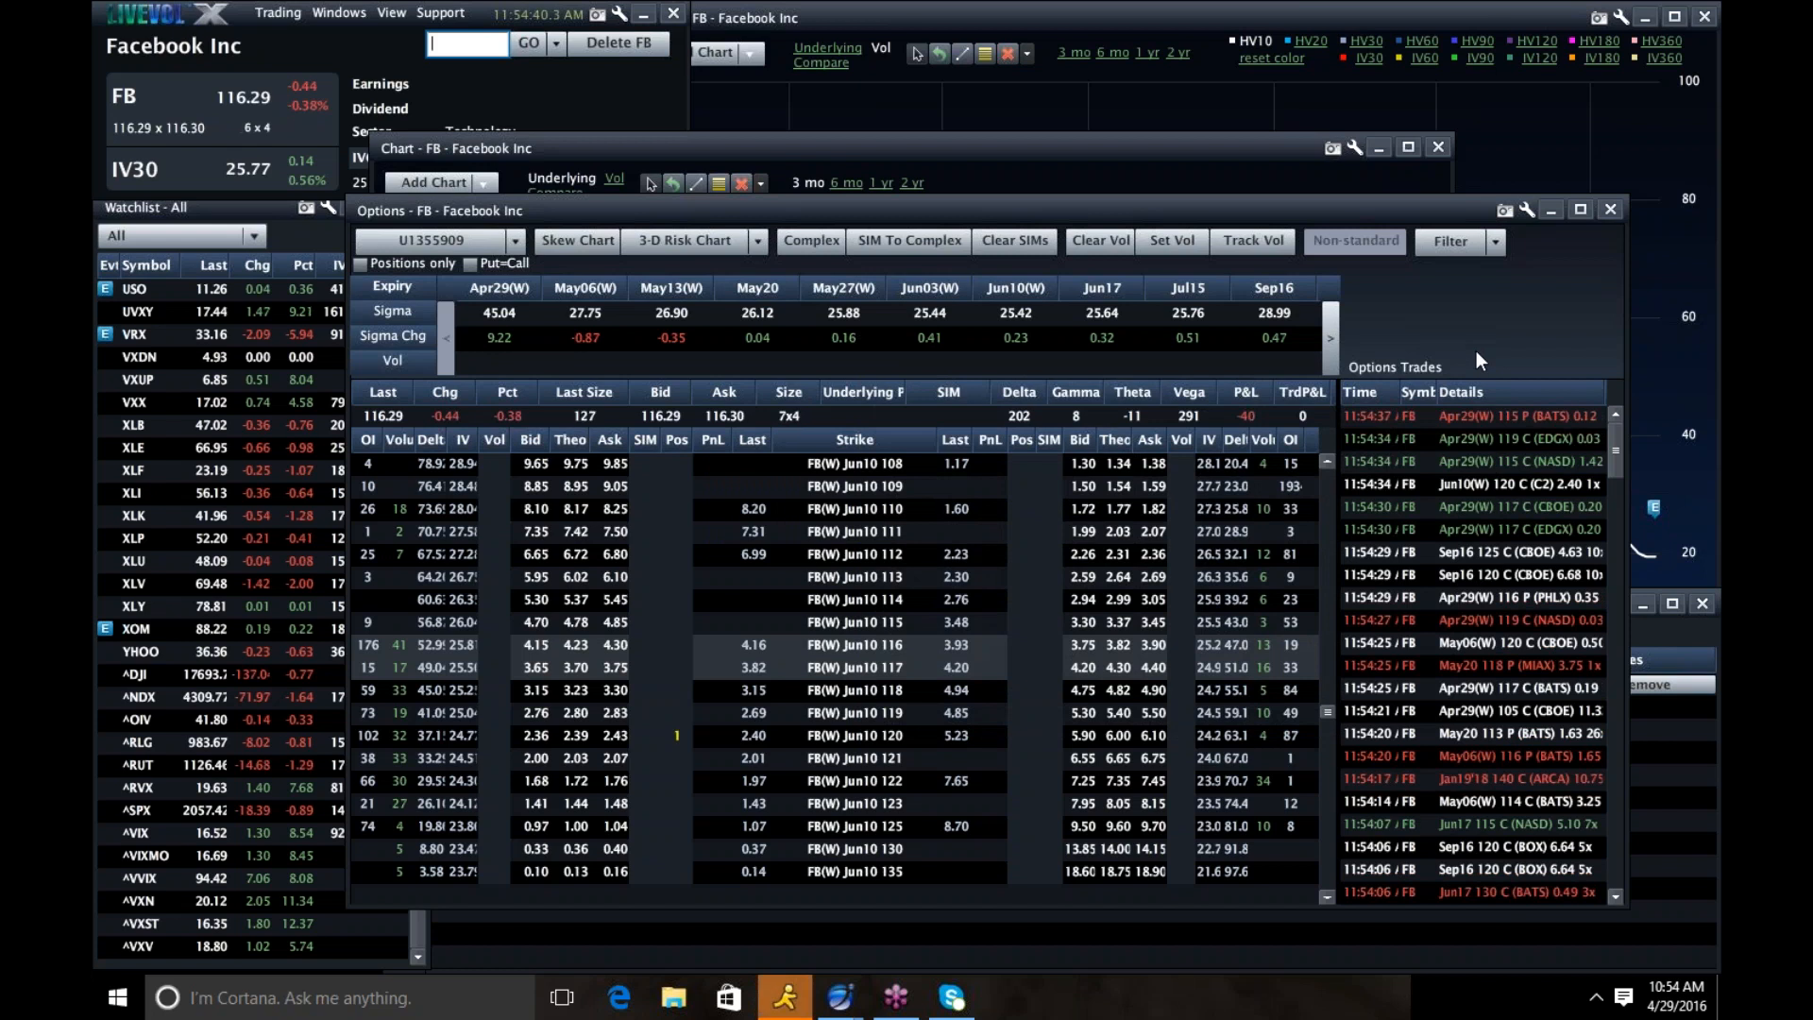